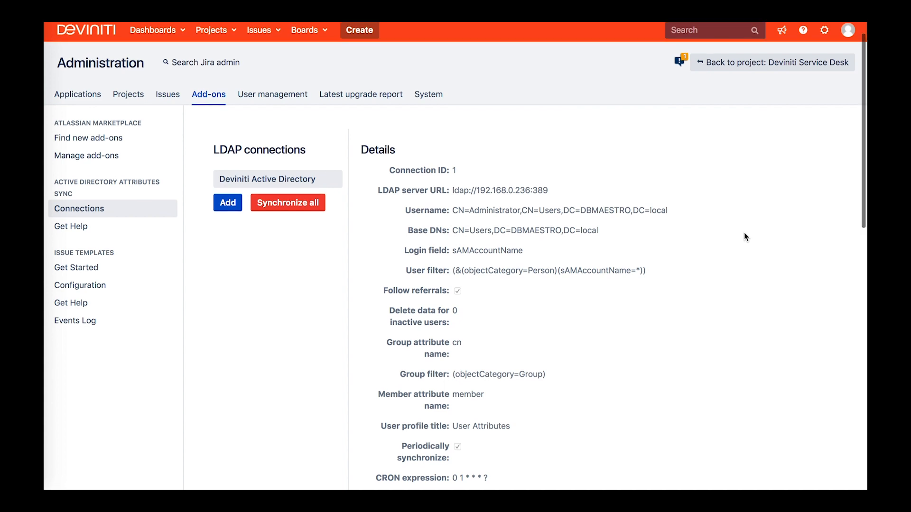
Edit the Deviniti AD connection and review its name, Base DNs and login field values
scroll(down, 3)
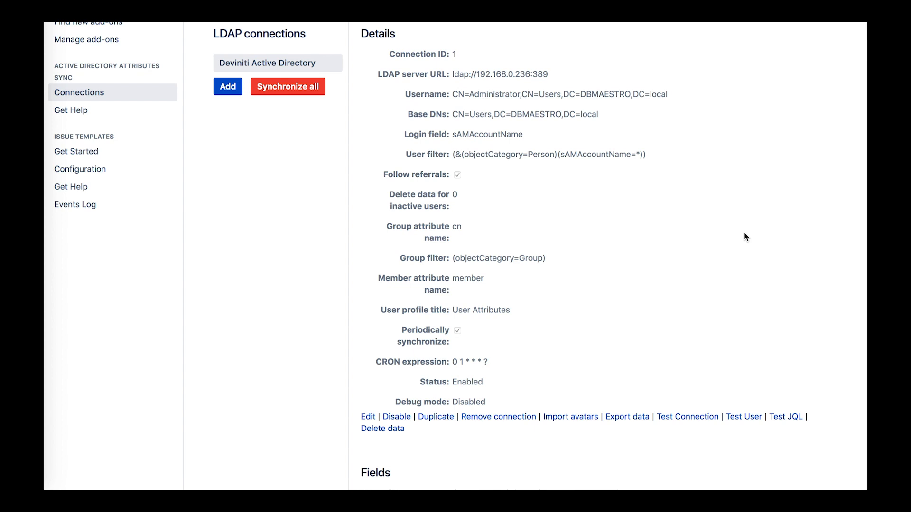
mouse_move(713, 247)
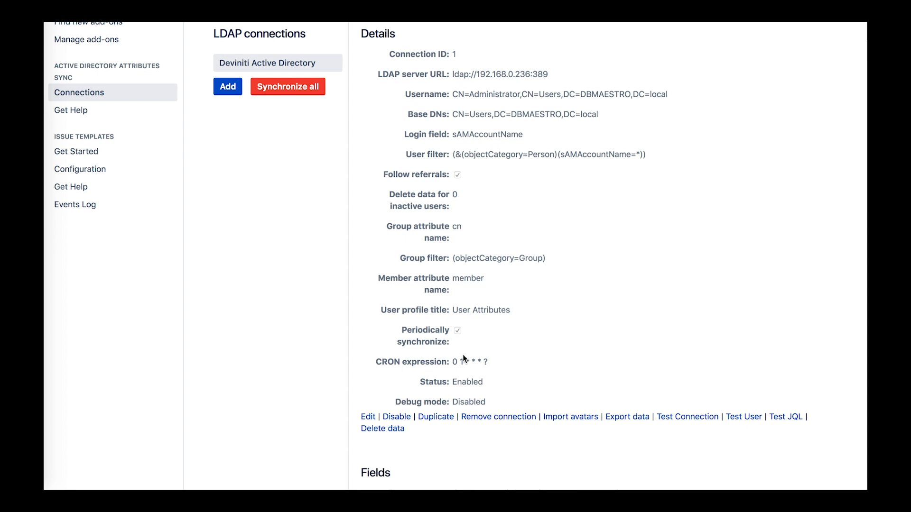
click(367, 417)
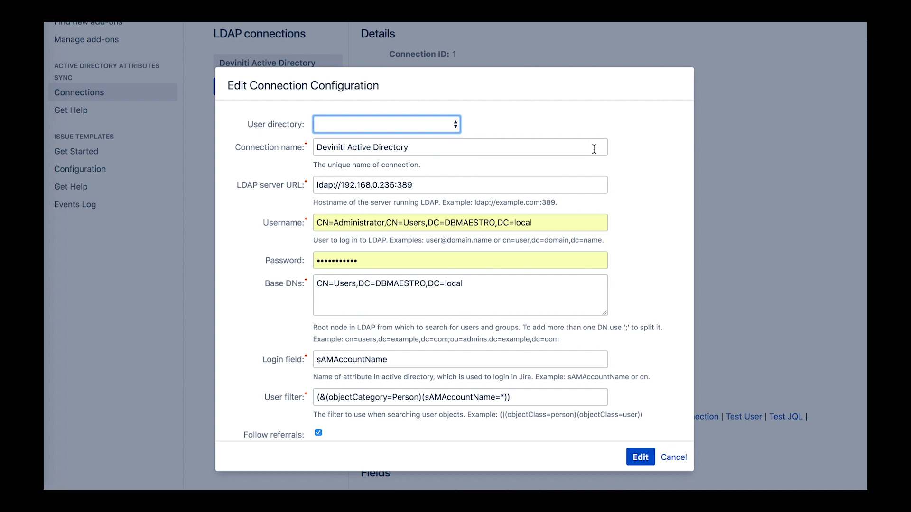
click(460, 147)
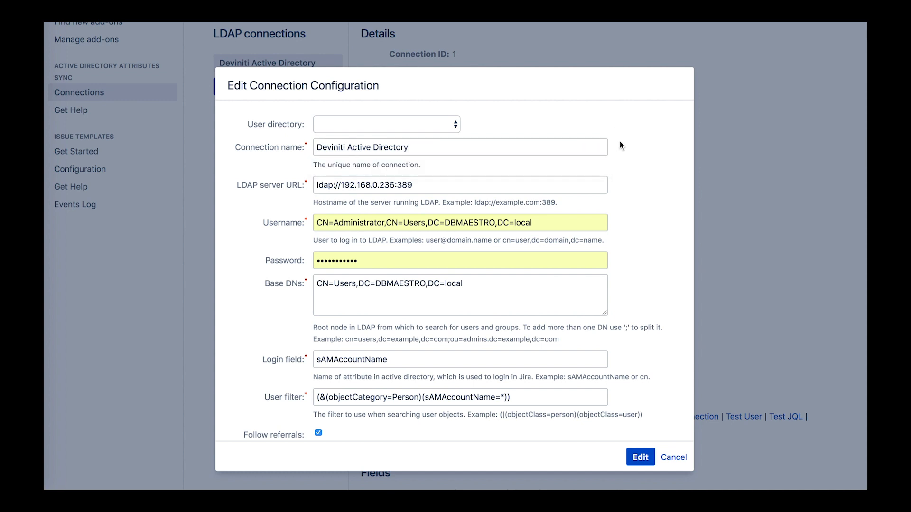
mouse_move(620, 166)
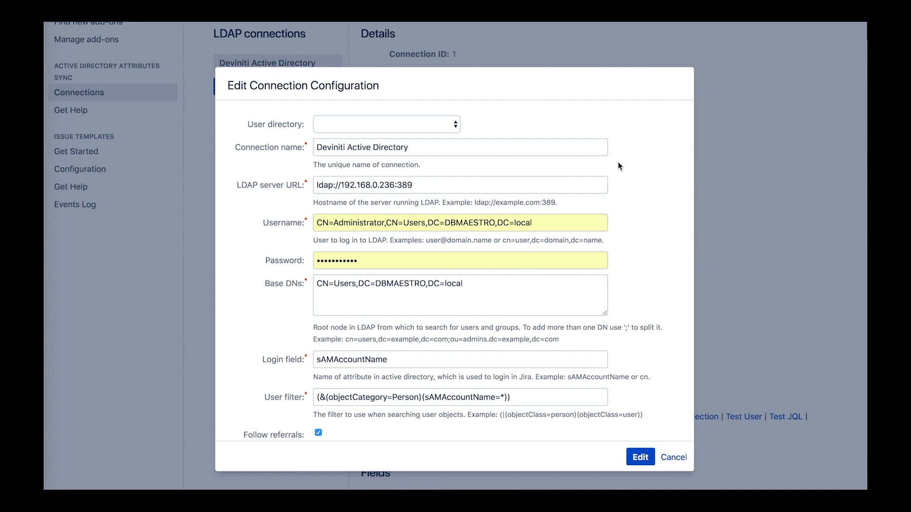
mouse_move(579, 185)
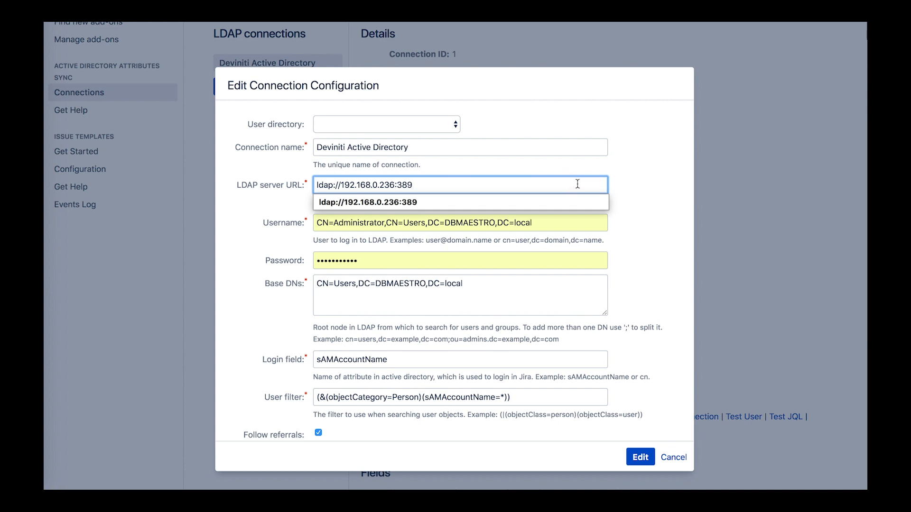
mouse_move(594, 183)
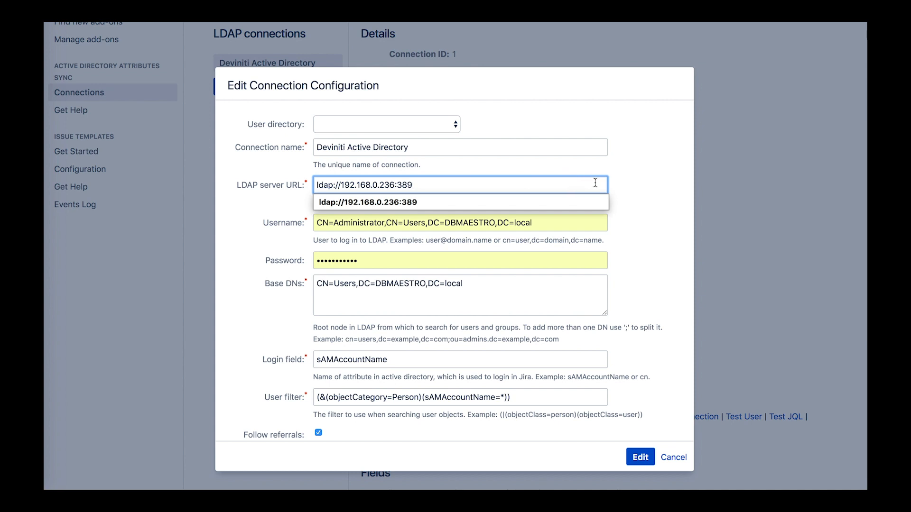
mouse_move(343, 187)
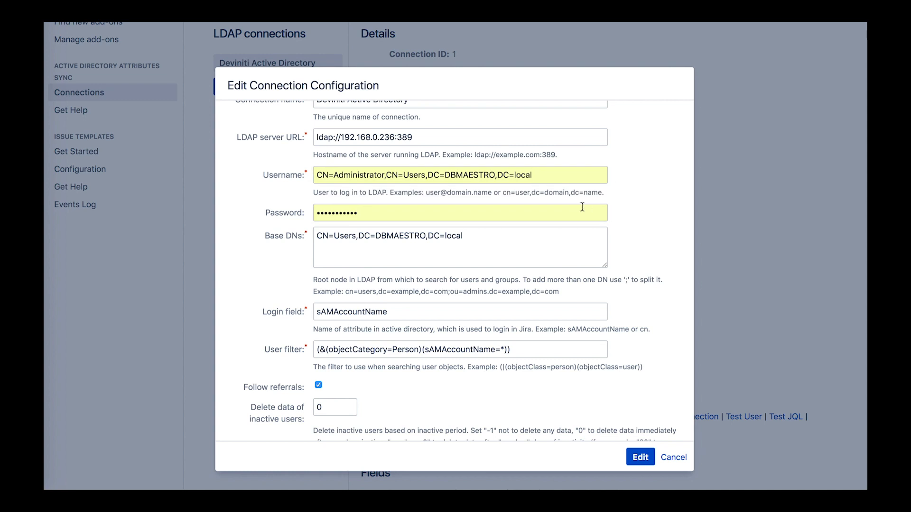
click(459, 212)
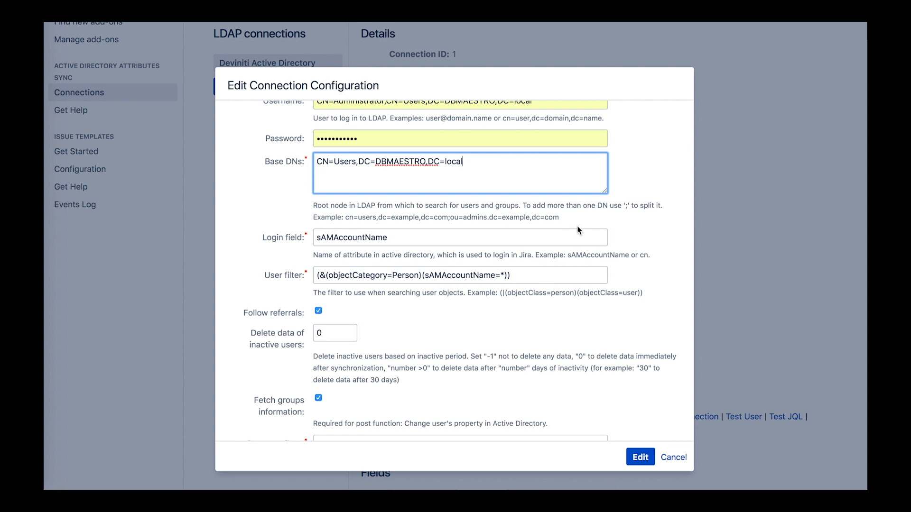
click(460, 238)
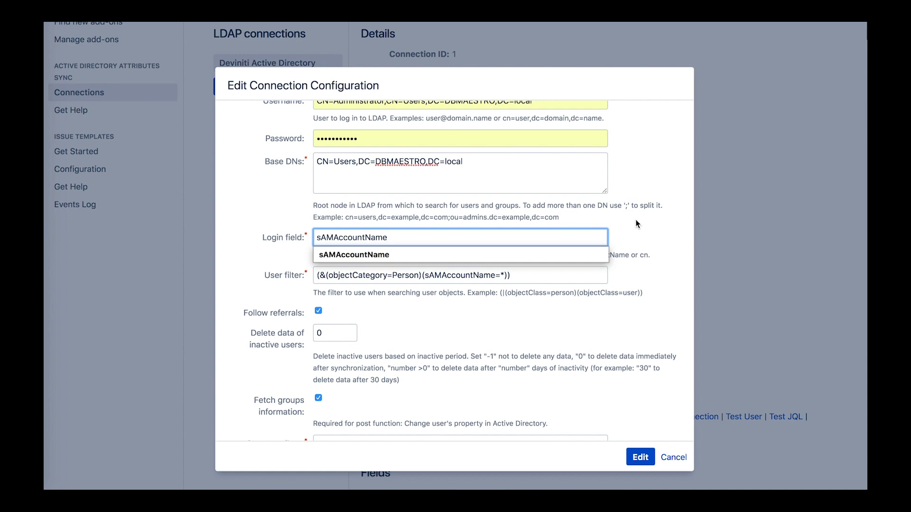
click(459, 275)
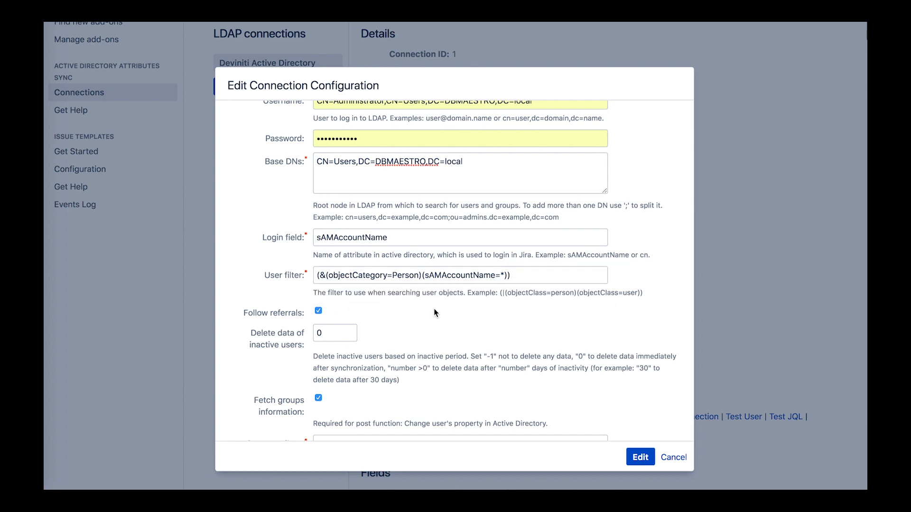
click(318, 312)
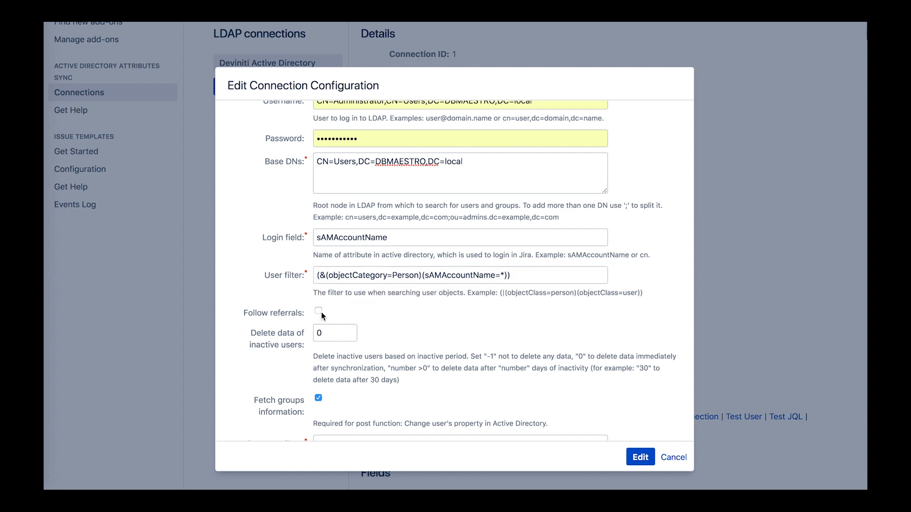
click(318, 311)
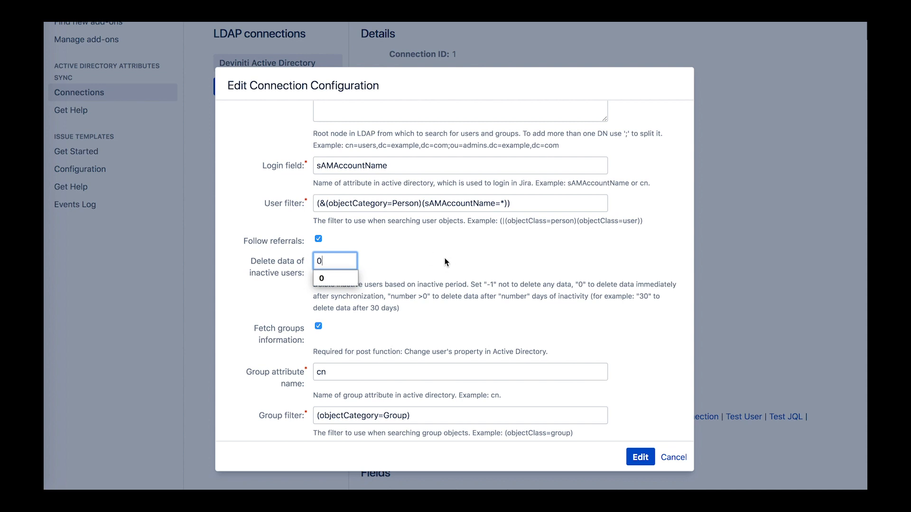
mouse_move(444, 262)
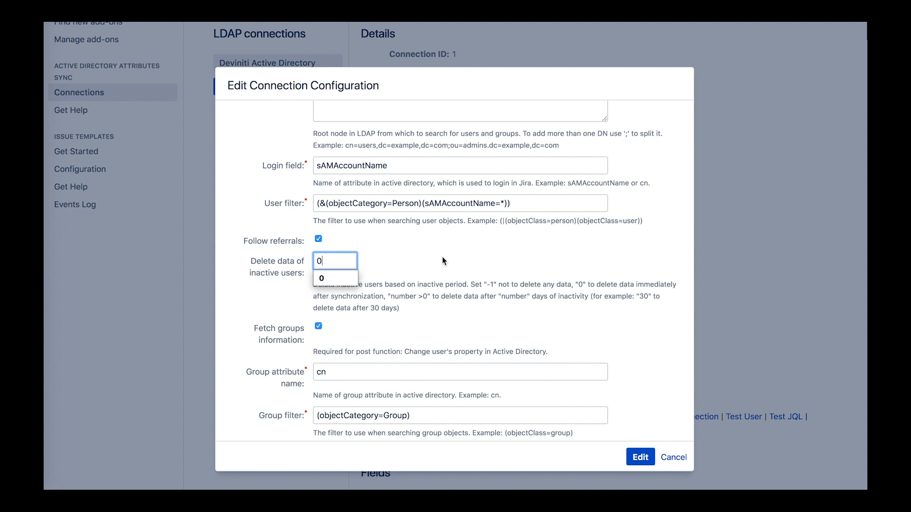
click(444, 260)
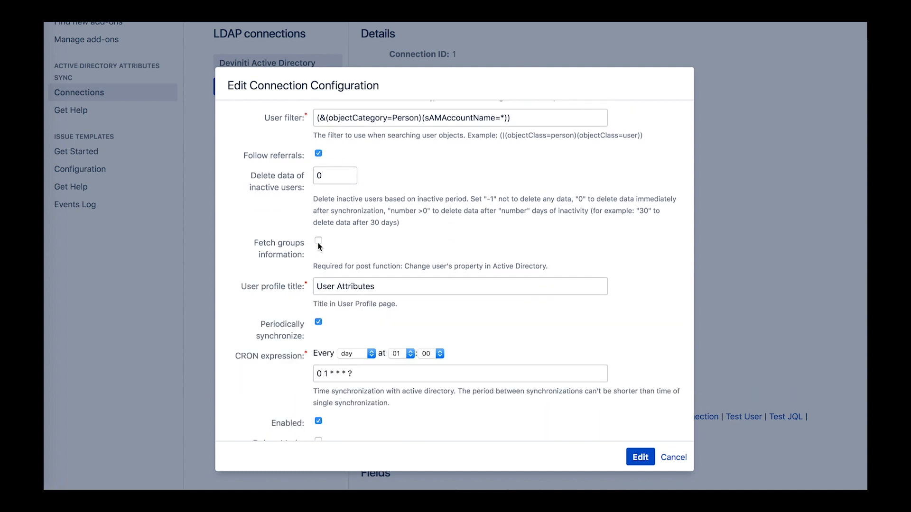
click(317, 242)
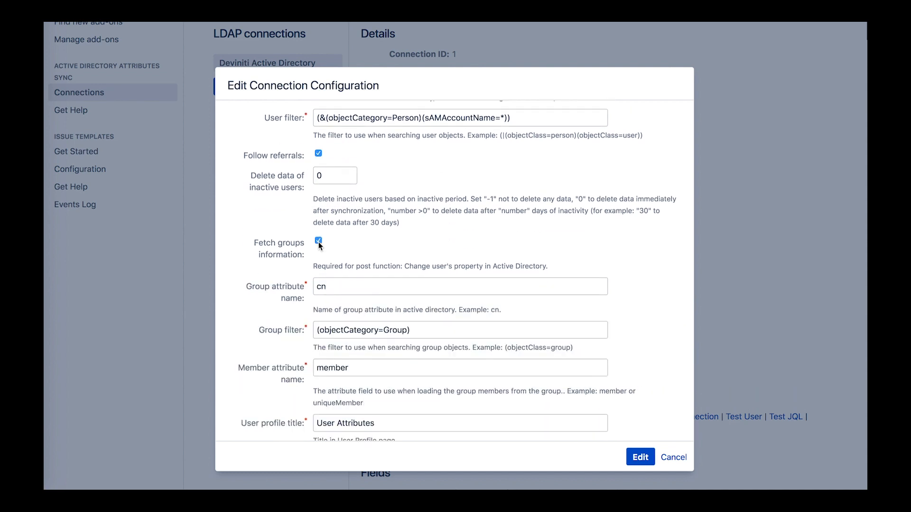
scroll(down, 3)
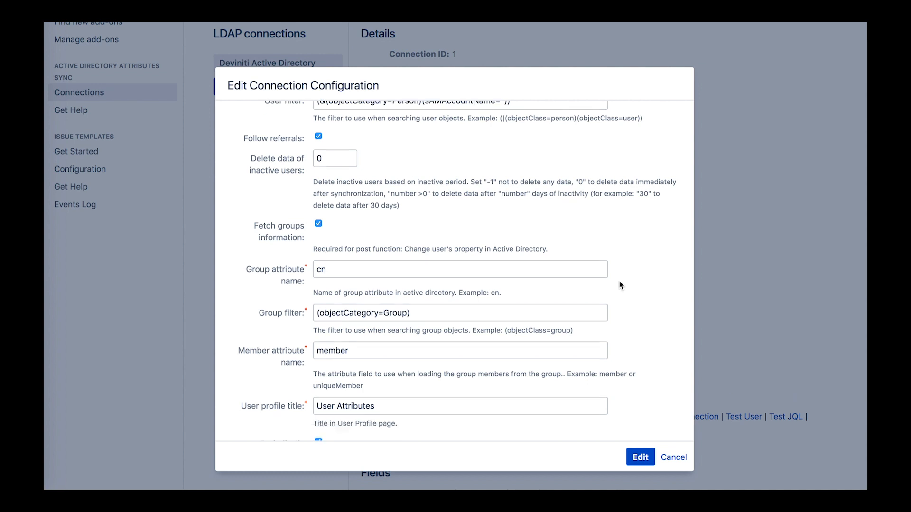
scroll(down, 3)
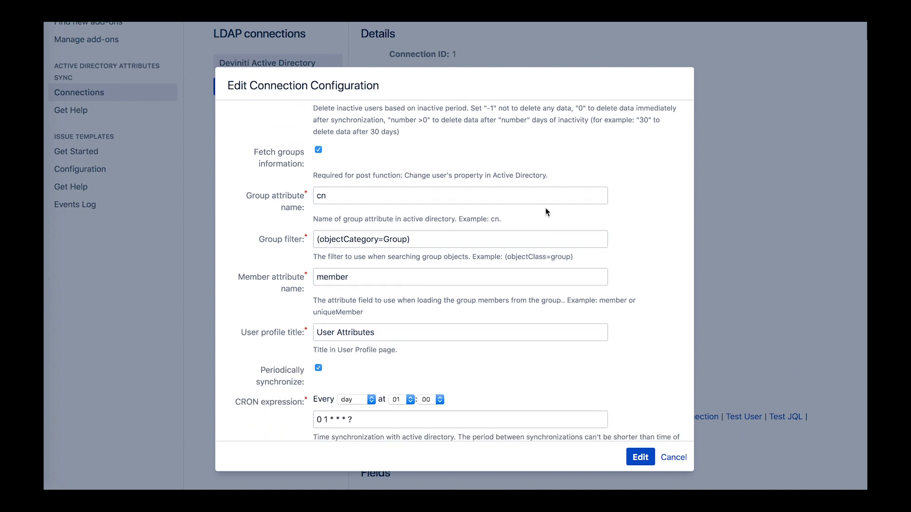
click(459, 196)
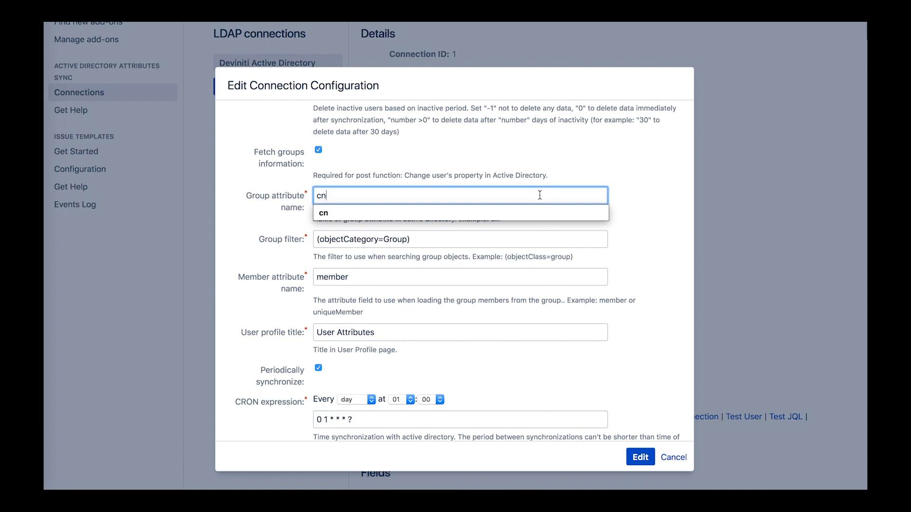
click(459, 239)
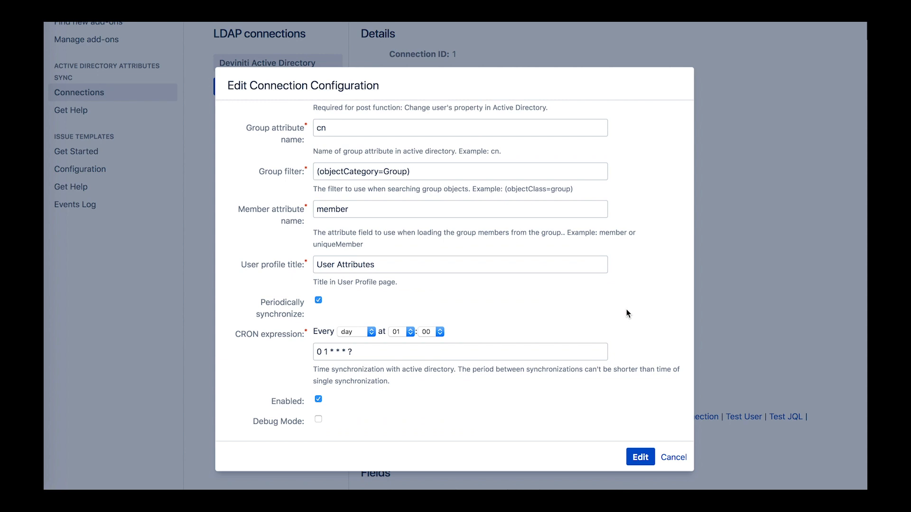
Keep periodic synchronization on with its daily CRON expression and save the connection settings
click(460, 265)
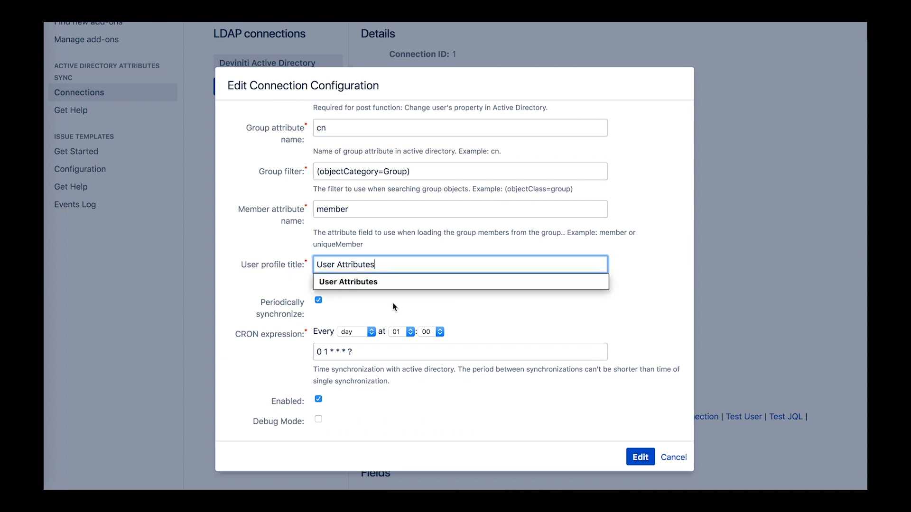
click(318, 300)
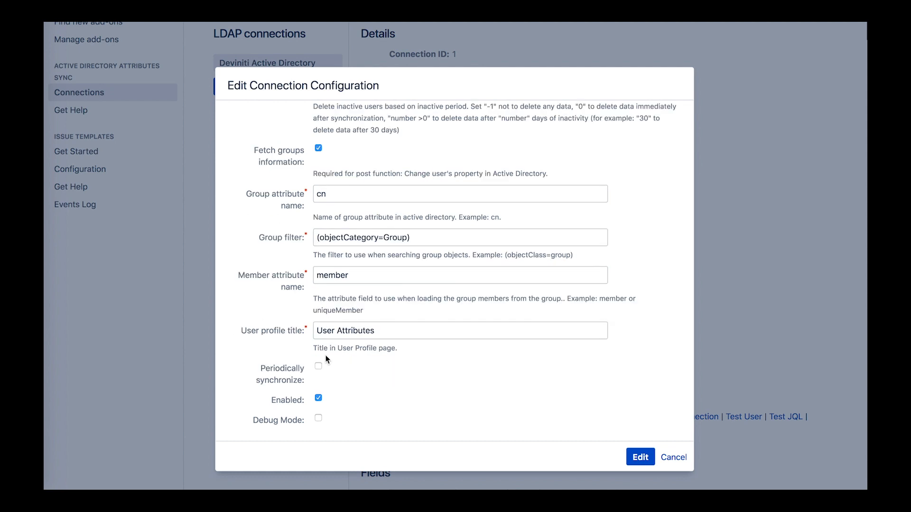
click(318, 366)
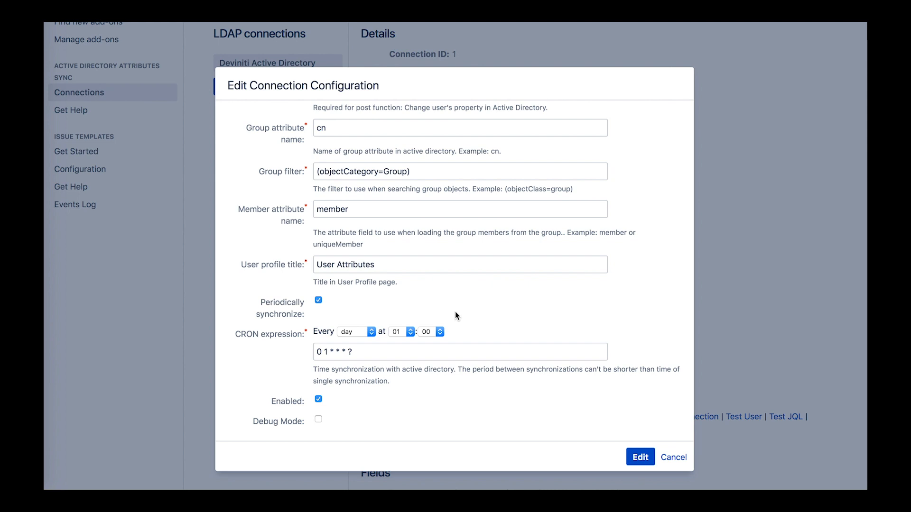
click(459, 351)
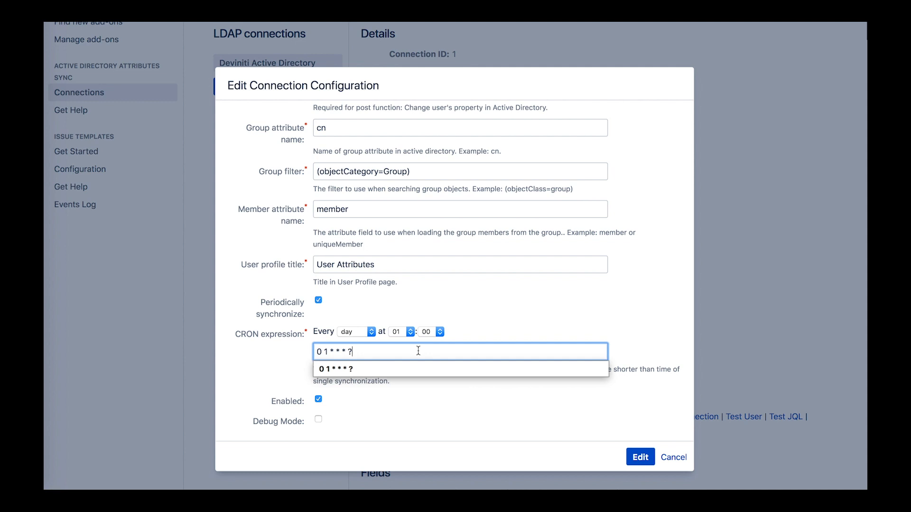
click(352, 332)
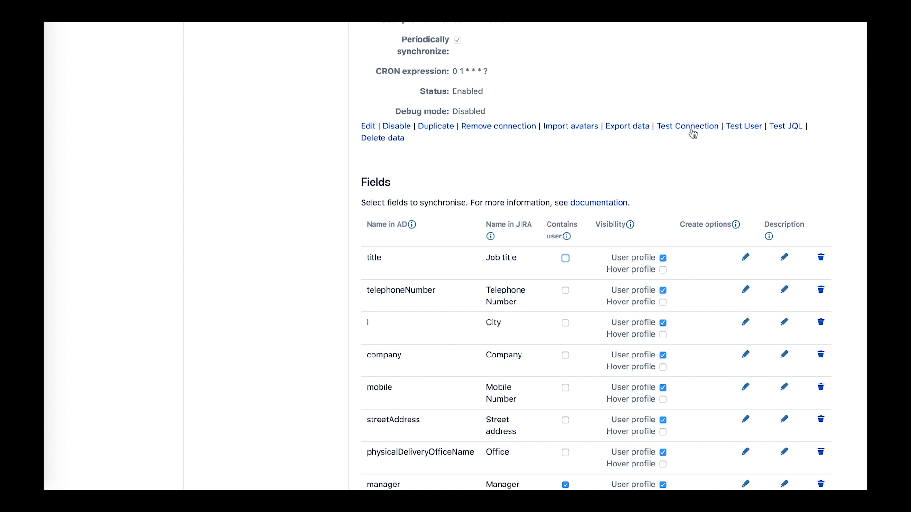
Test the LDAP connection, then start adding a new AD field from the fields table
click(687, 126)
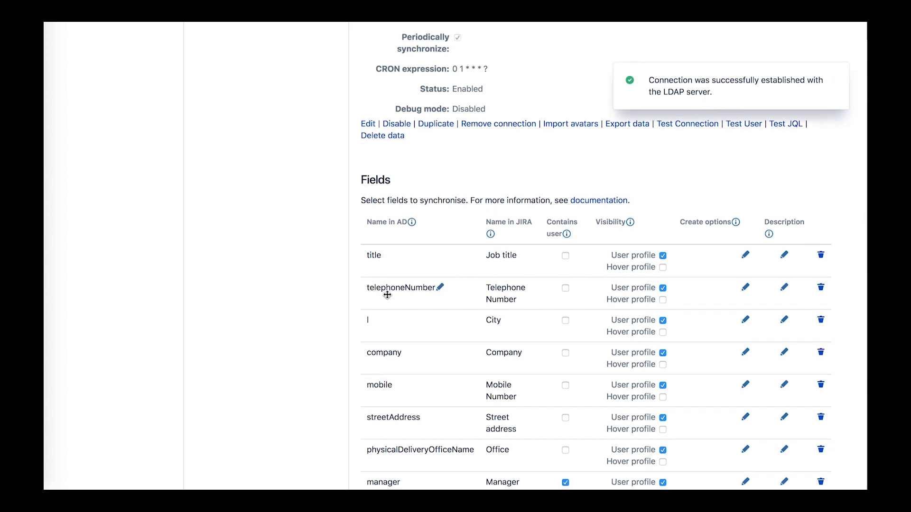
scroll(down, 3)
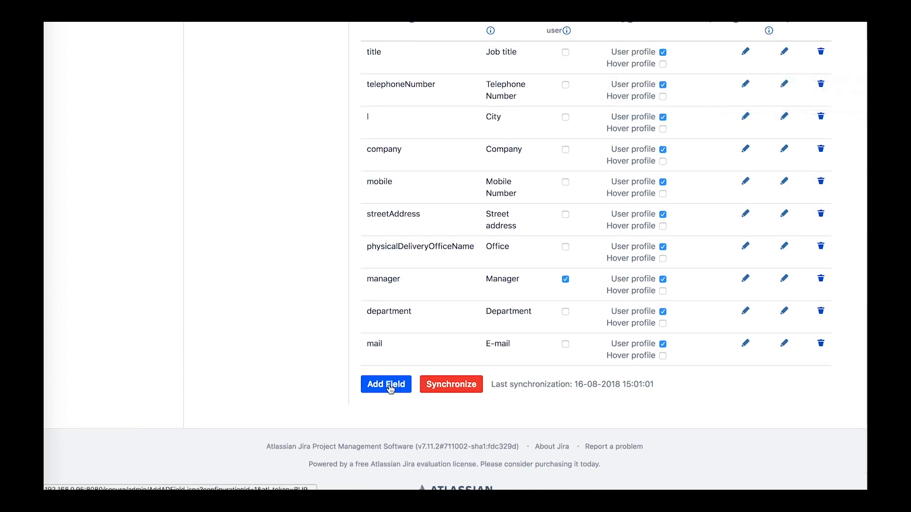
click(386, 384)
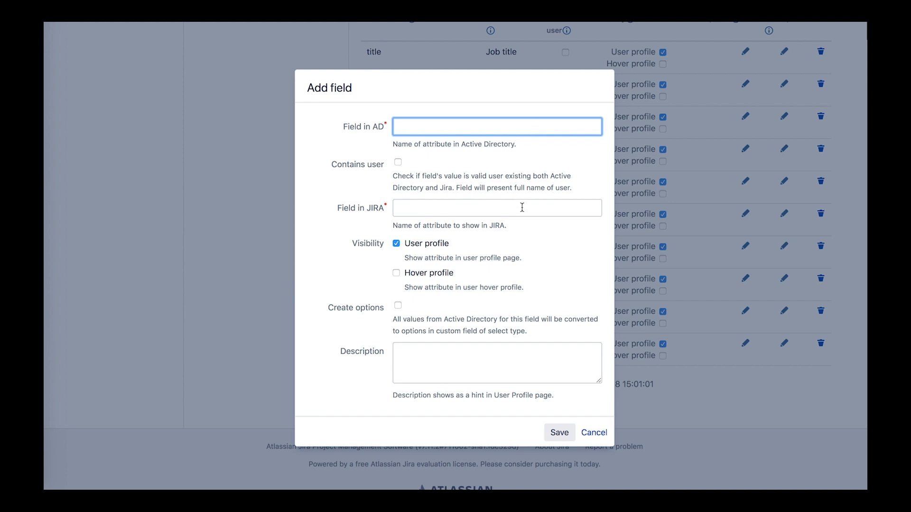
Make the new field non-user, shown on user profiles only, and create select custom field options from its values
click(496, 208)
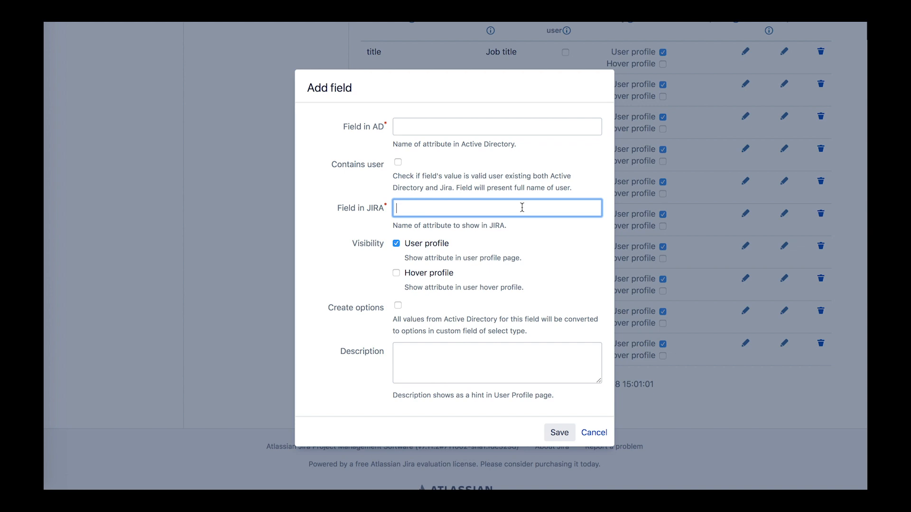
mouse_move(531, 229)
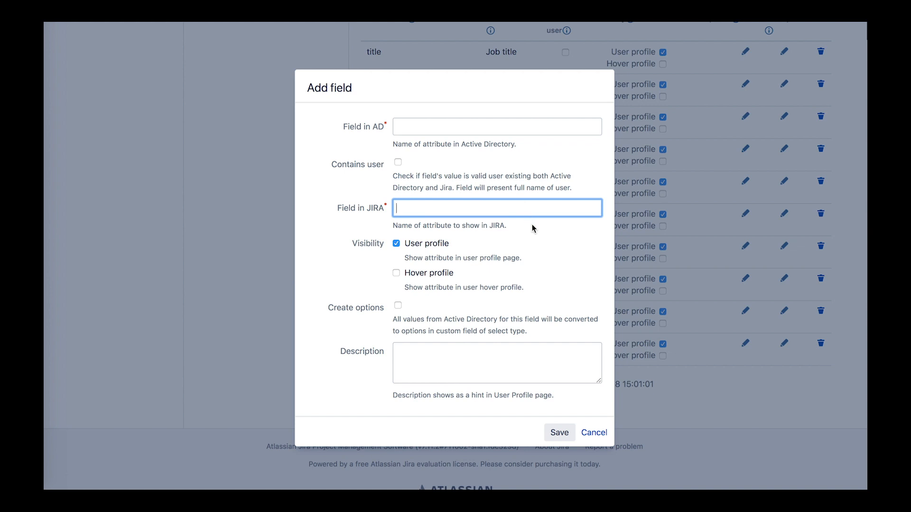
mouse_move(529, 226)
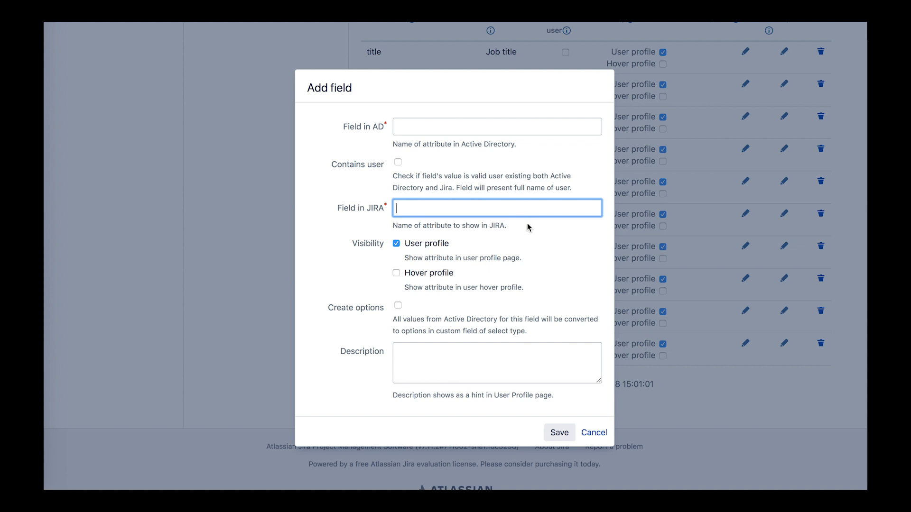
mouse_move(432, 173)
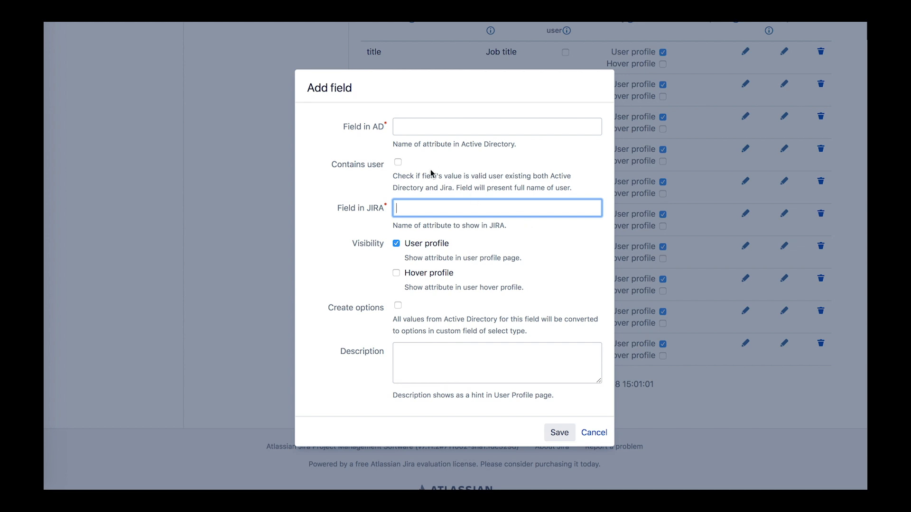
click(398, 162)
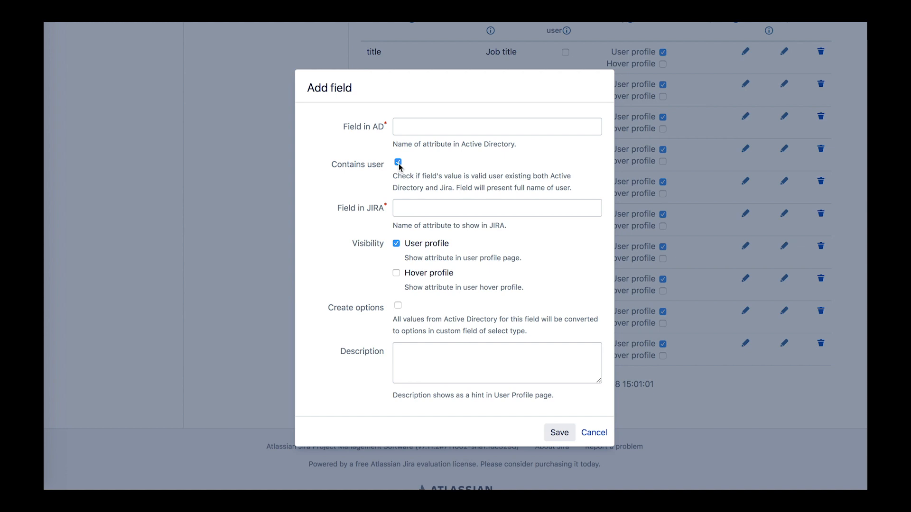
click(398, 163)
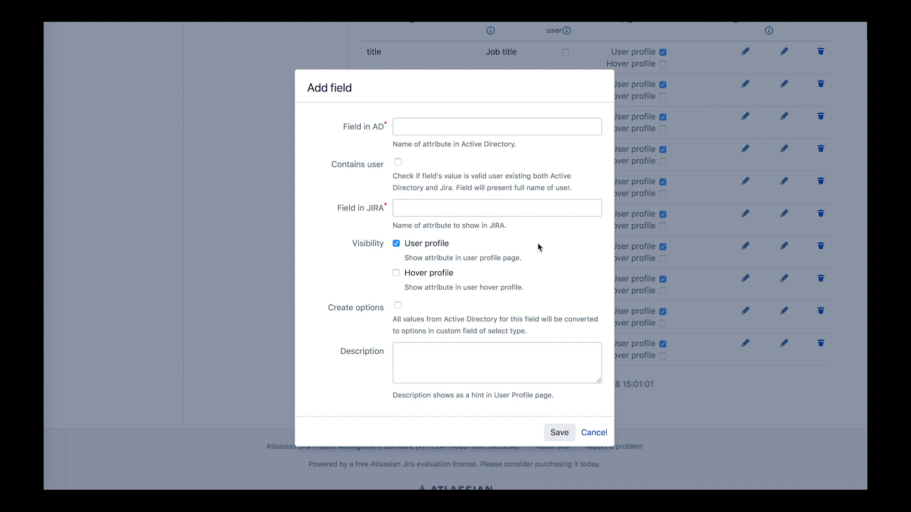
mouse_move(535, 248)
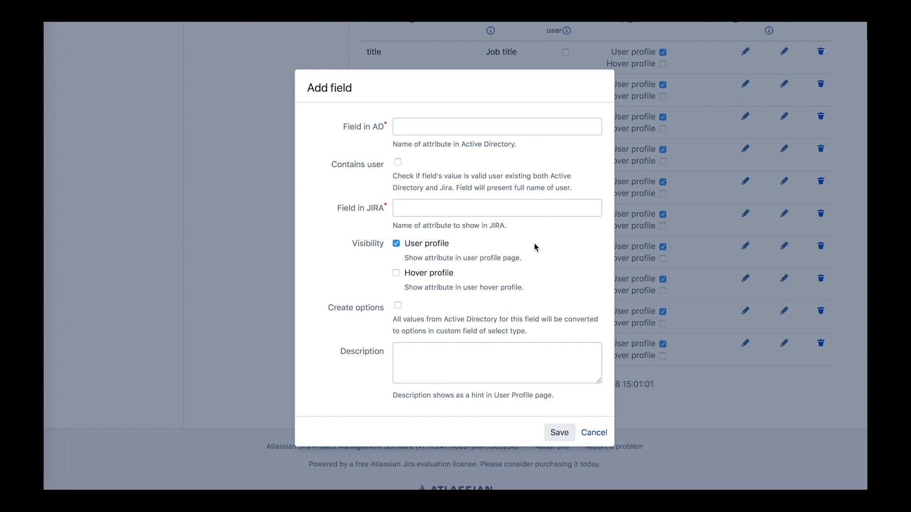
mouse_move(404, 283)
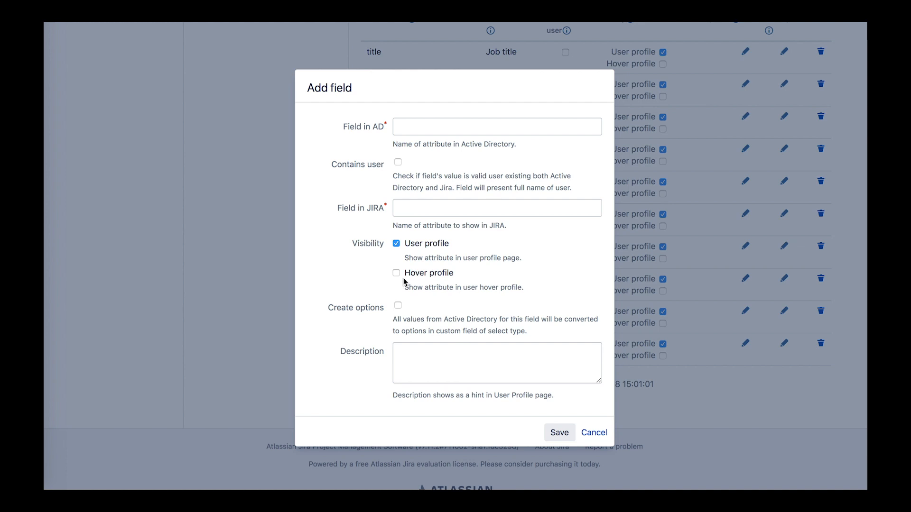
click(396, 272)
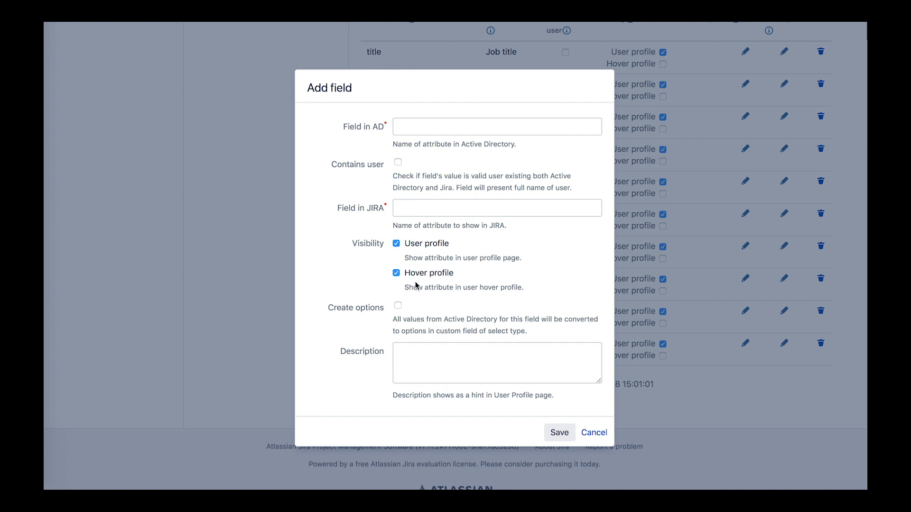
click(396, 242)
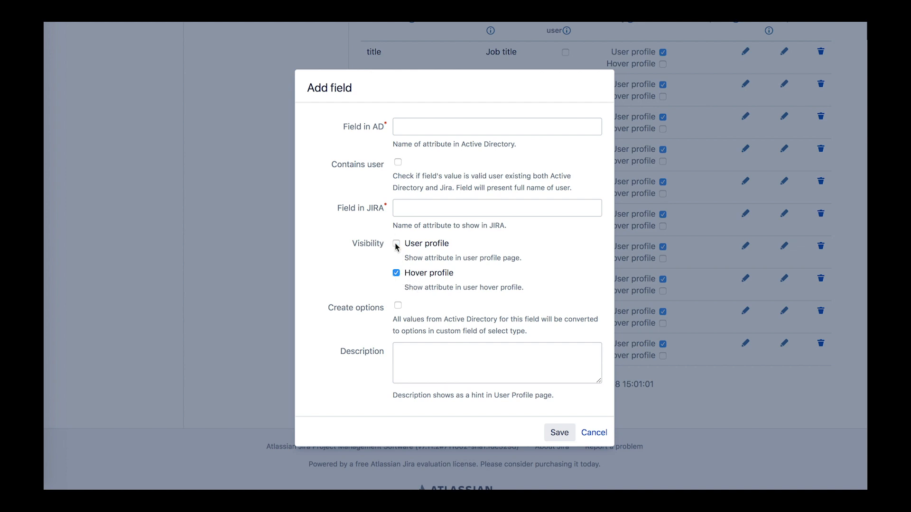
click(397, 274)
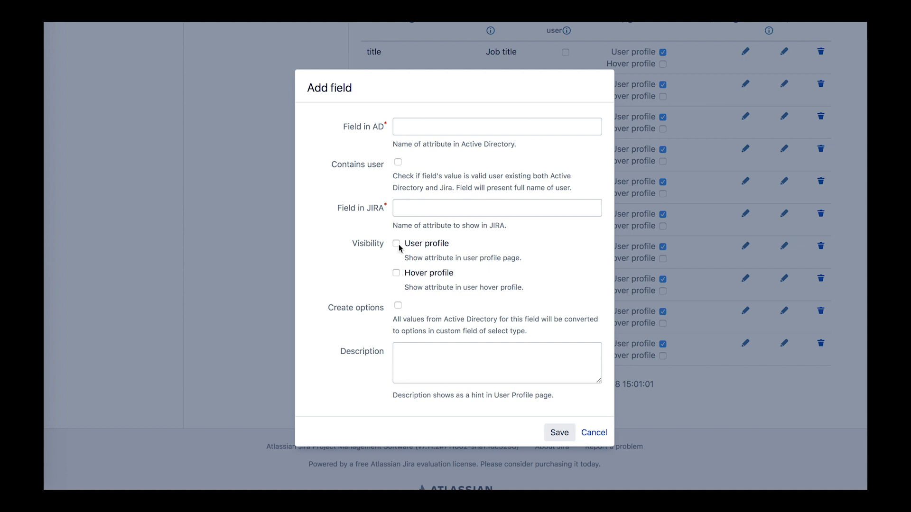
click(396, 243)
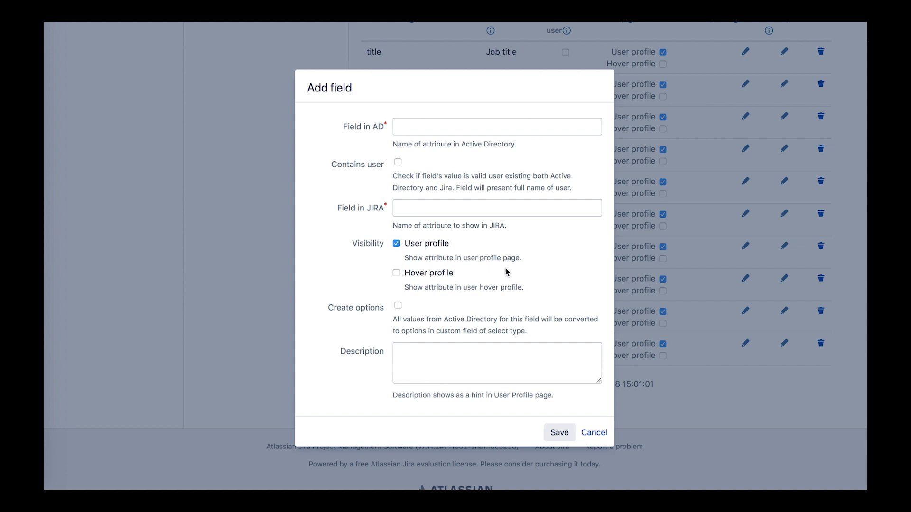
click(398, 307)
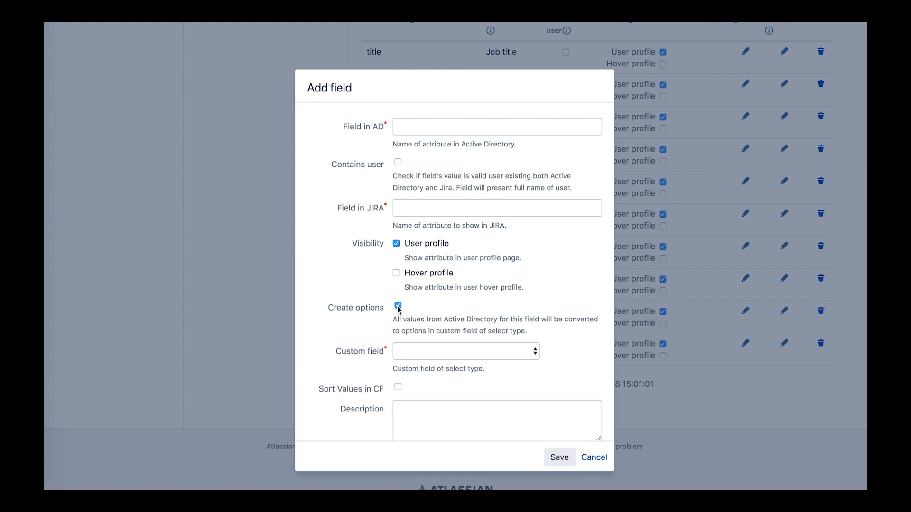
scroll(down, 3)
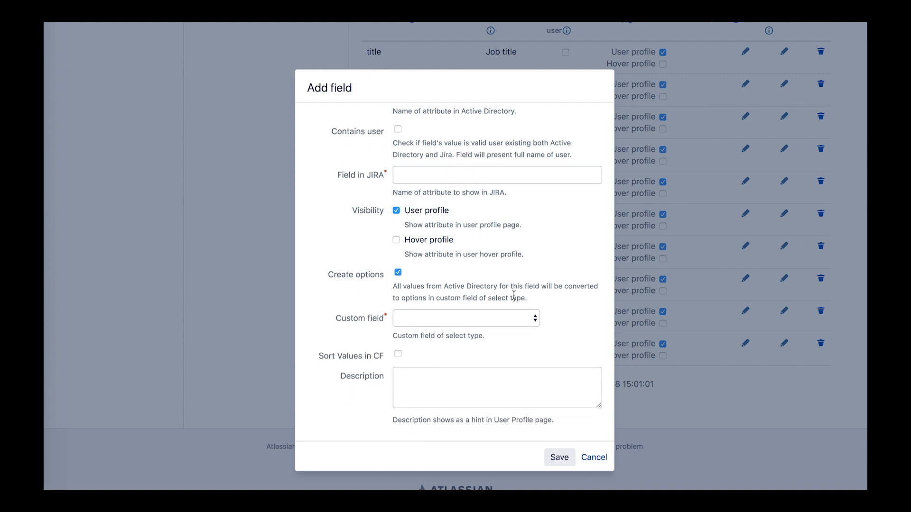
mouse_move(554, 309)
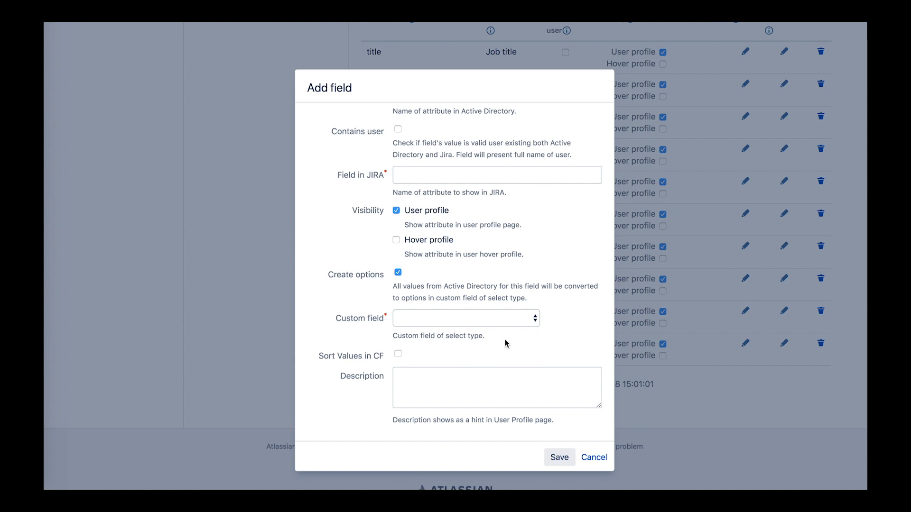
mouse_move(444, 320)
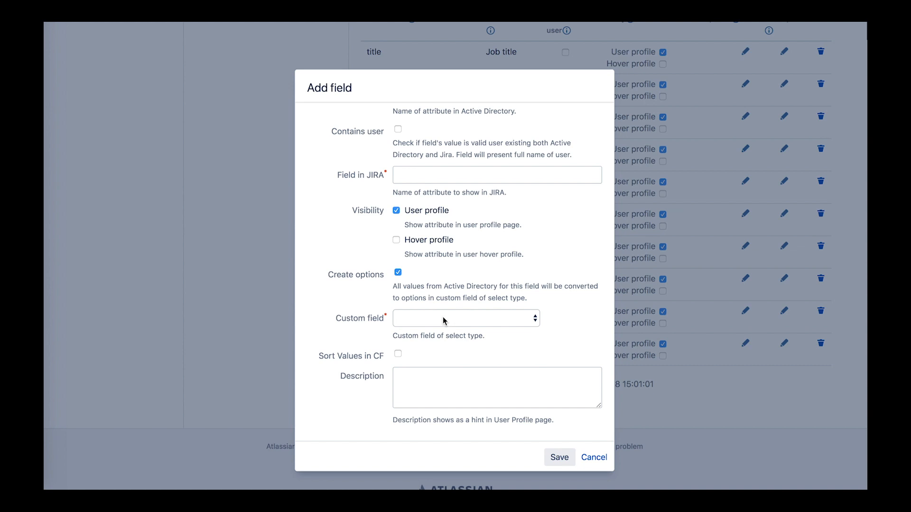
mouse_move(400, 356)
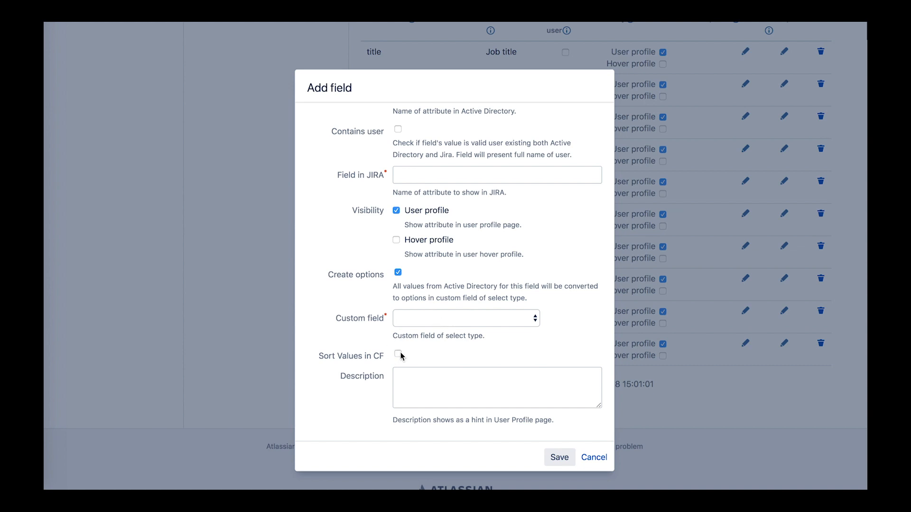
mouse_move(487, 348)
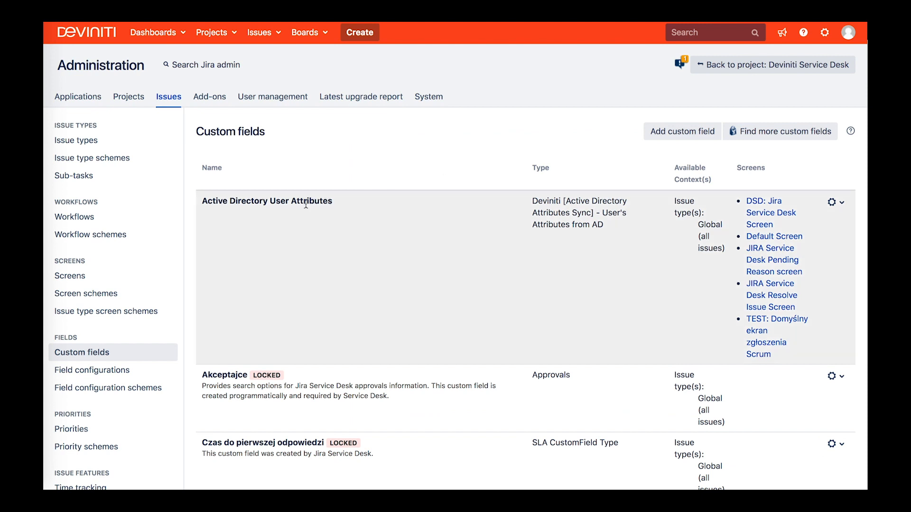
mouse_move(345, 205)
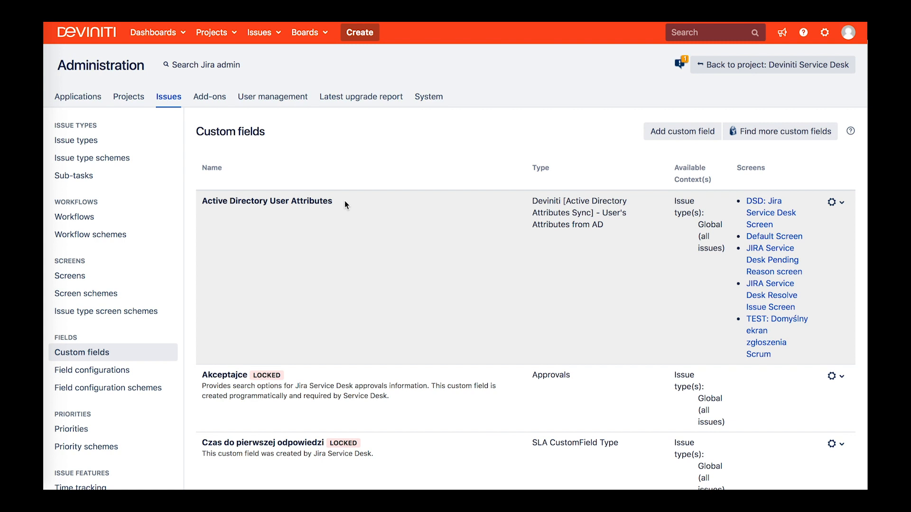
mouse_move(512, 235)
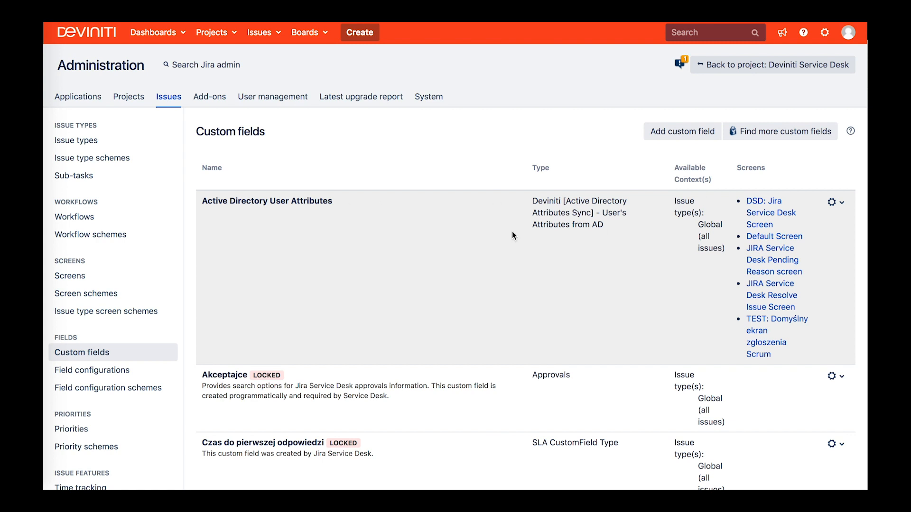
mouse_move(532, 213)
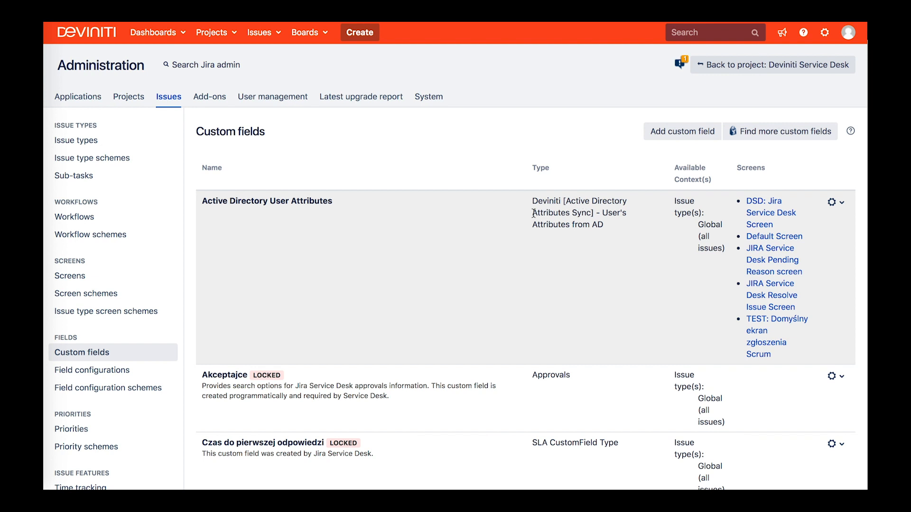
mouse_move(487, 215)
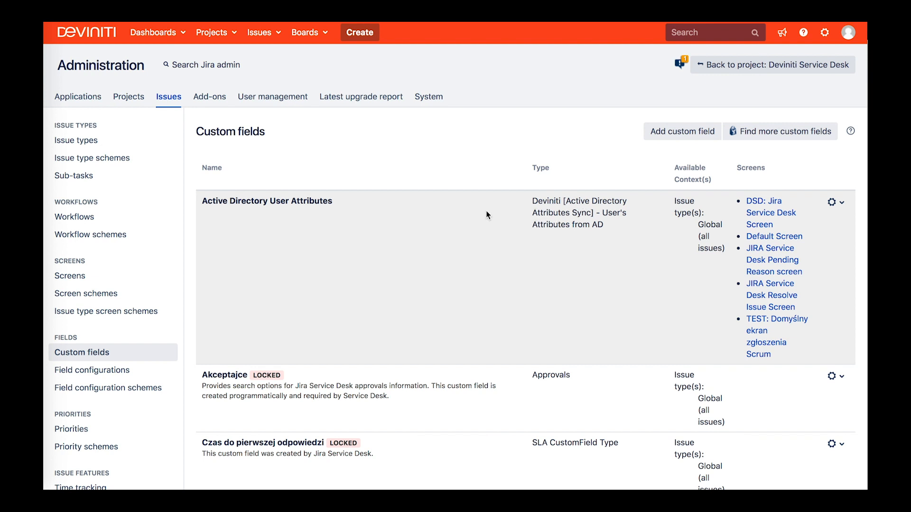
mouse_move(444, 115)
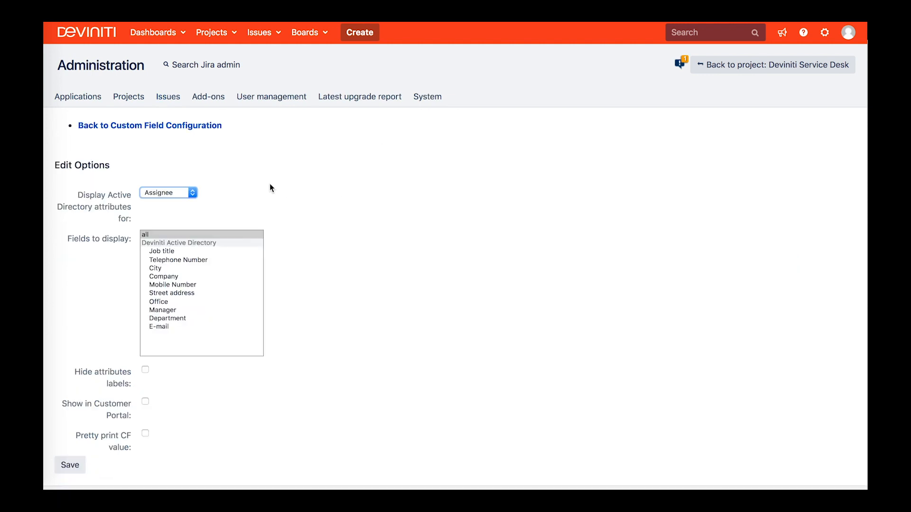
Edit the AD custom field's display options and select City as a displayed field
click(168, 193)
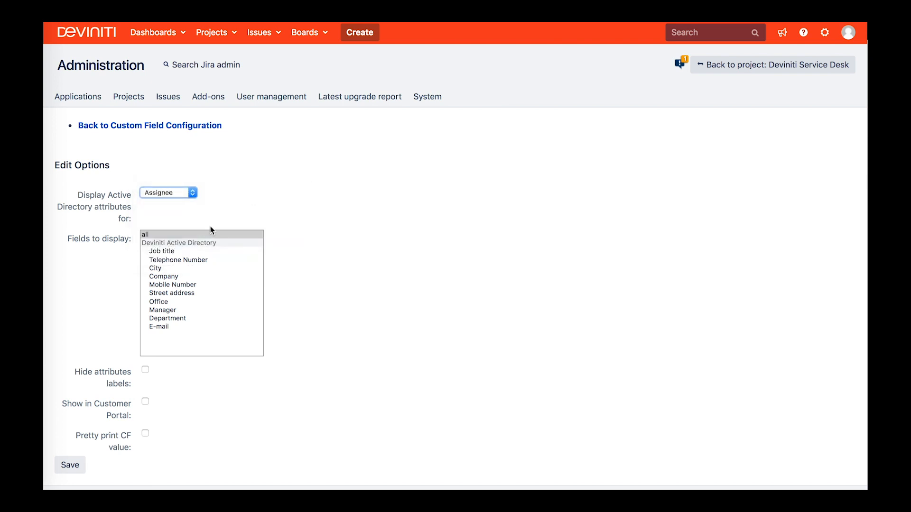
click(157, 268)
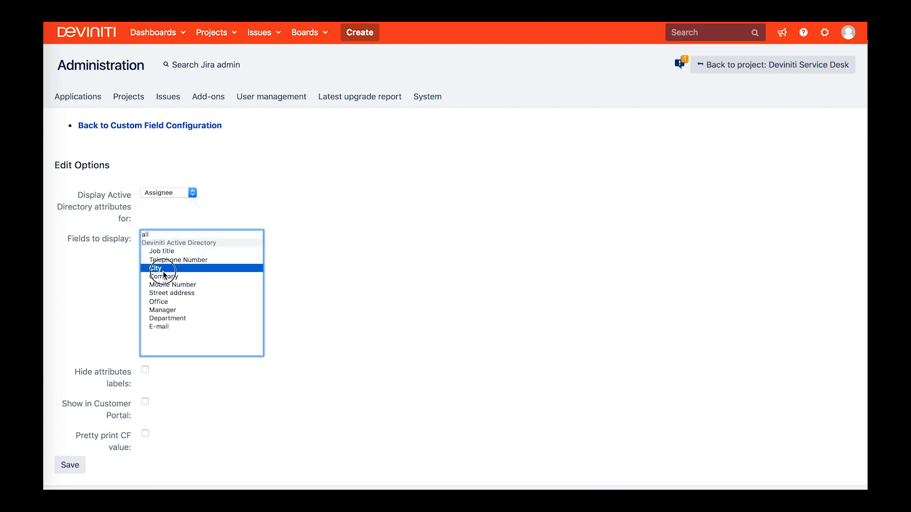
click(163, 277)
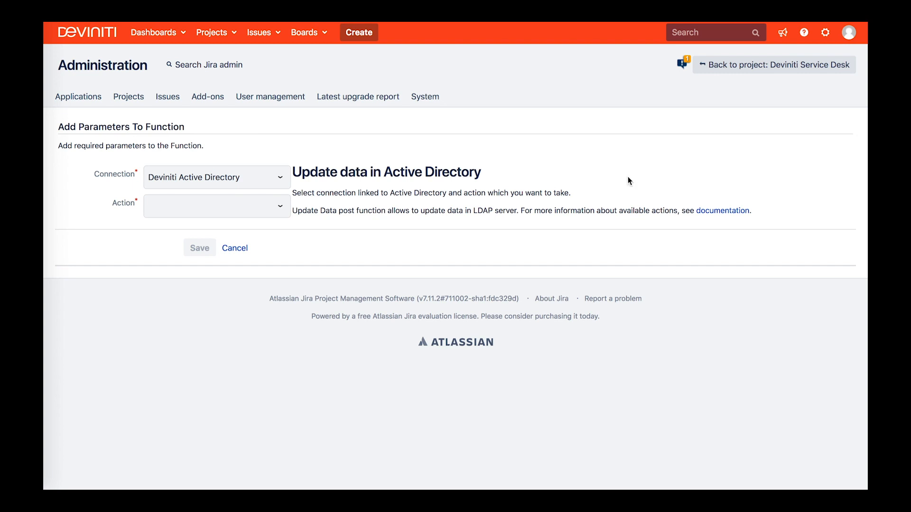
Choose Lock/Unlock user account in AD as the post function action instead of password reset
click(216, 206)
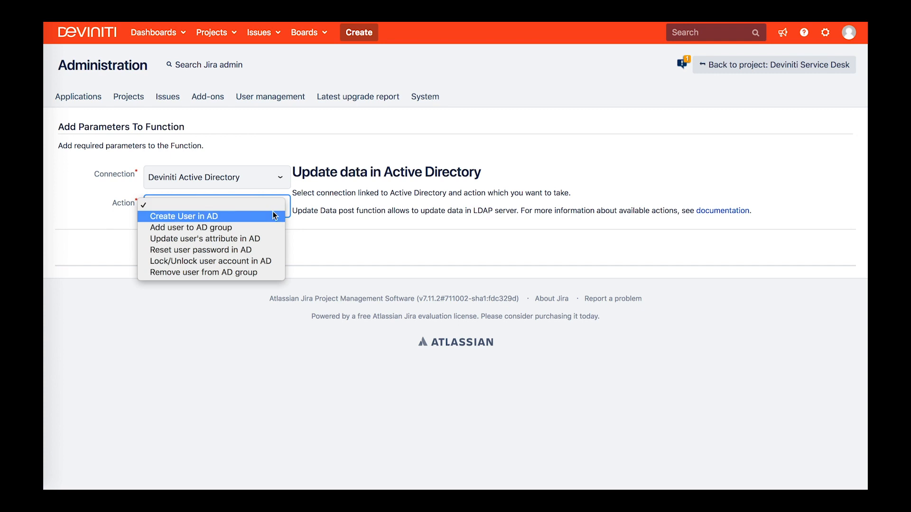
mouse_move(260, 249)
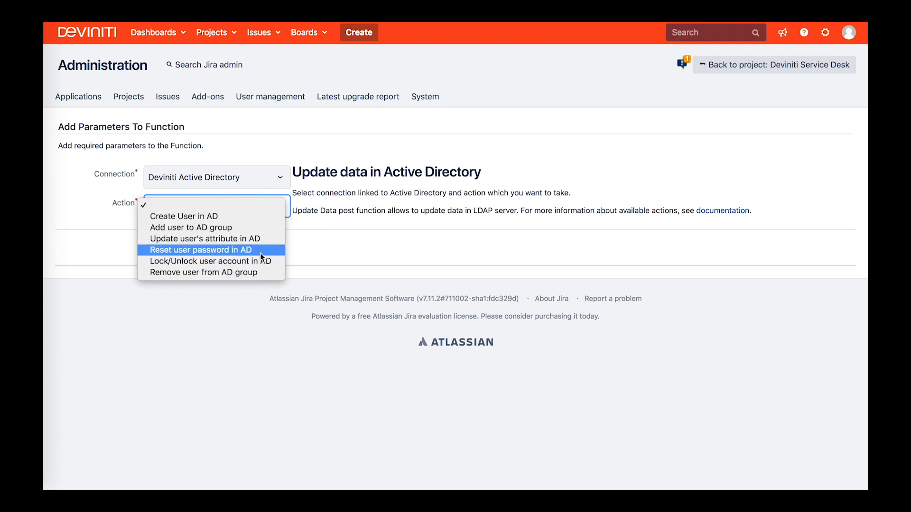
click(201, 249)
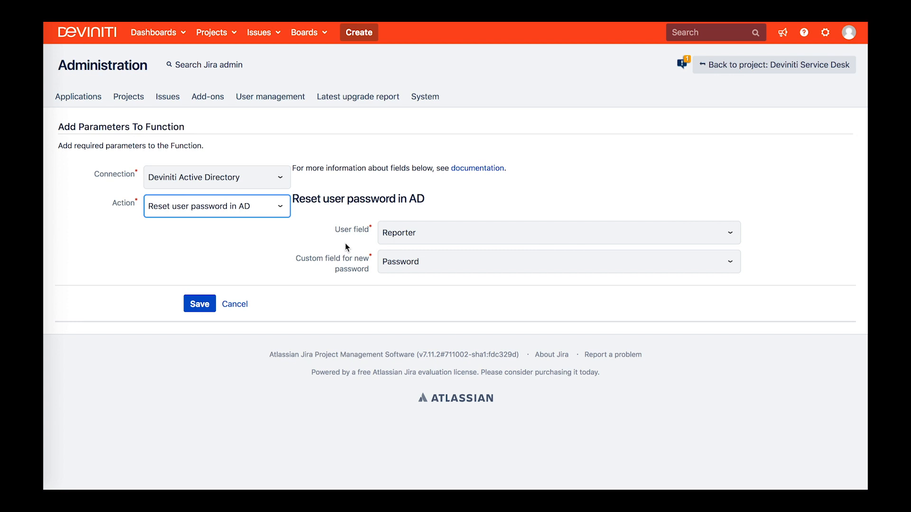
click(217, 206)
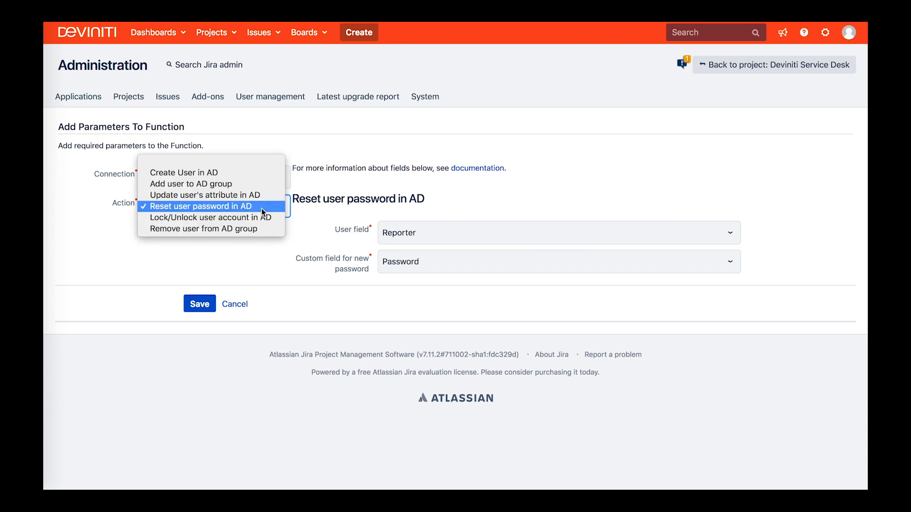
click(211, 217)
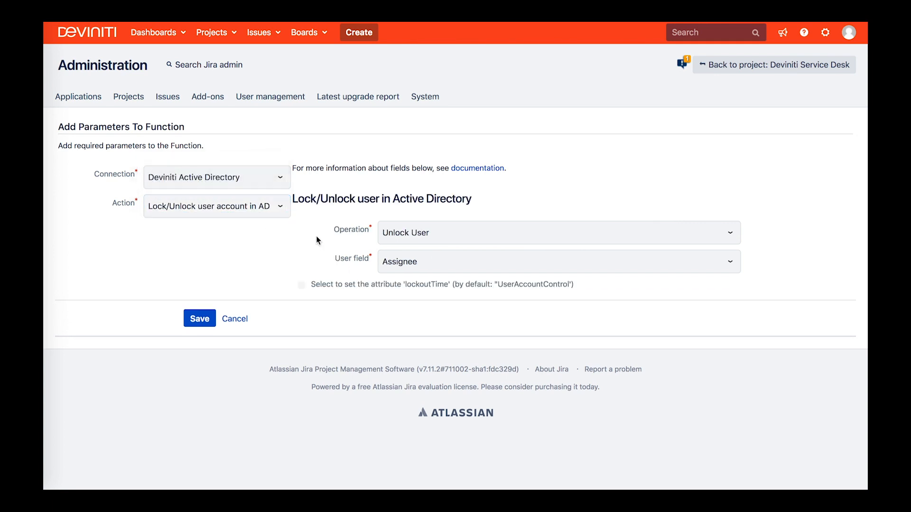
mouse_move(335, 250)
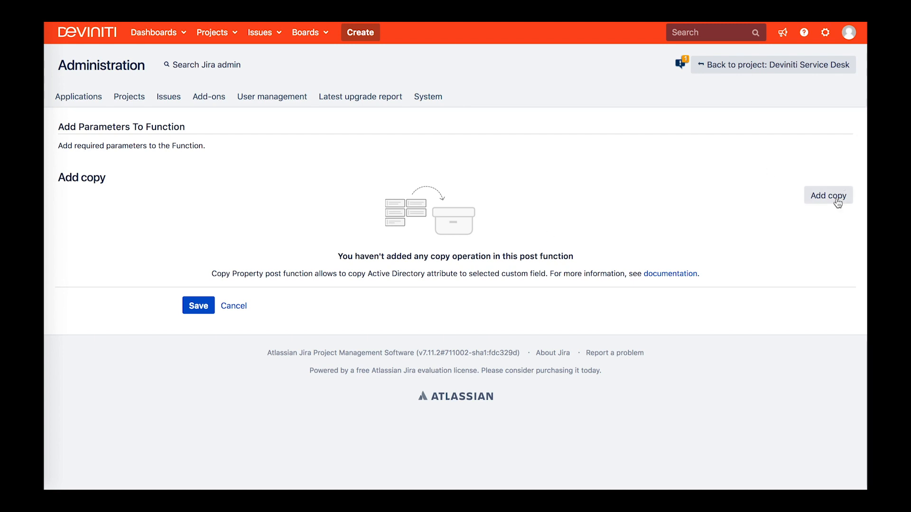
Add a copy operation from the Assignee's Manager attribute into the Participants field
click(828, 196)
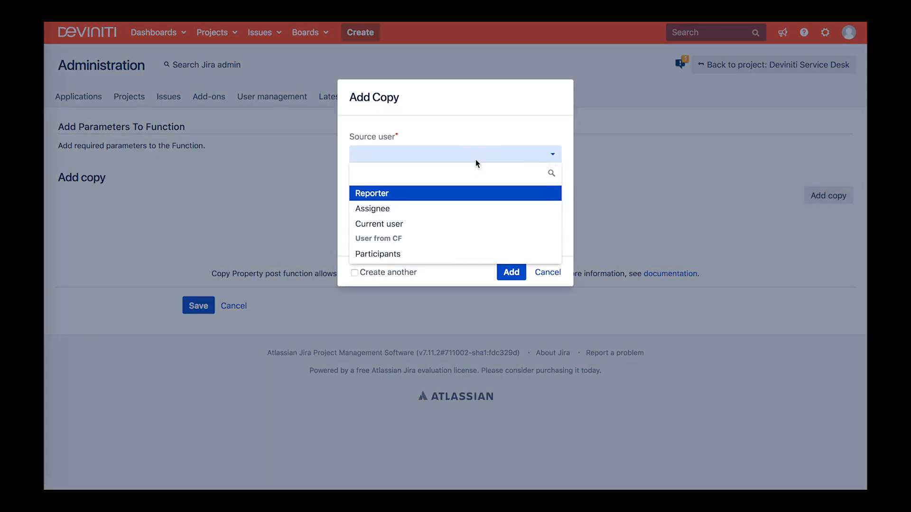
mouse_move(444, 209)
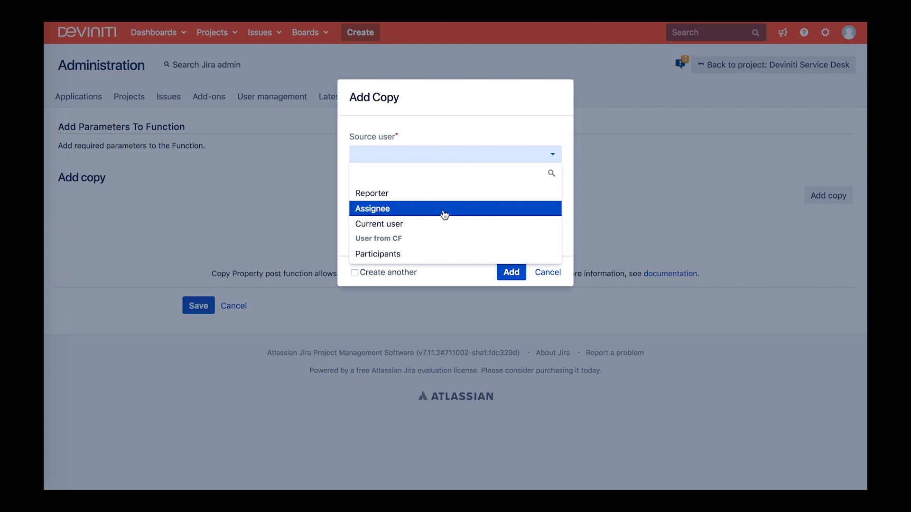
click(455, 209)
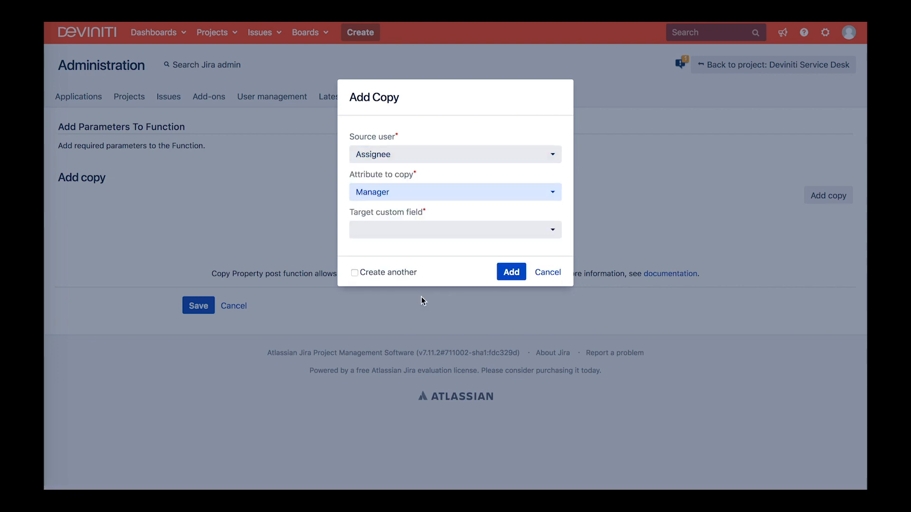
click(455, 229)
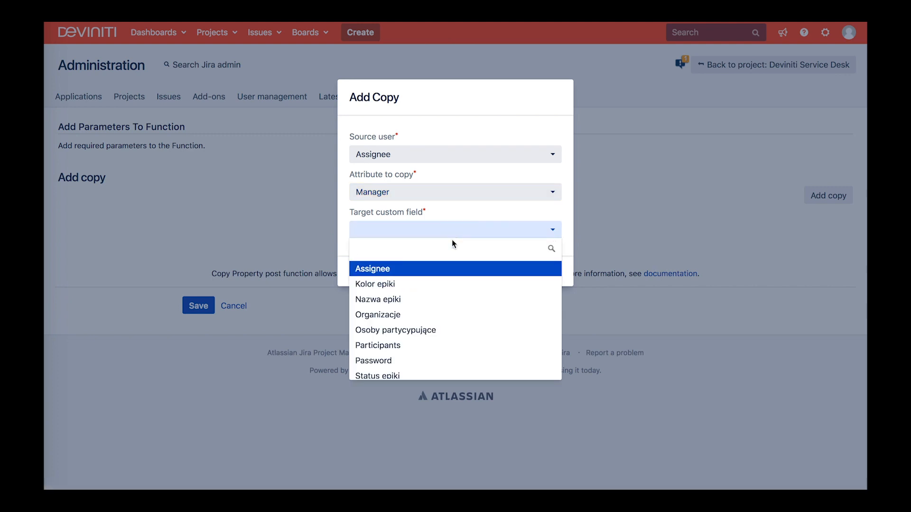
click(378, 345)
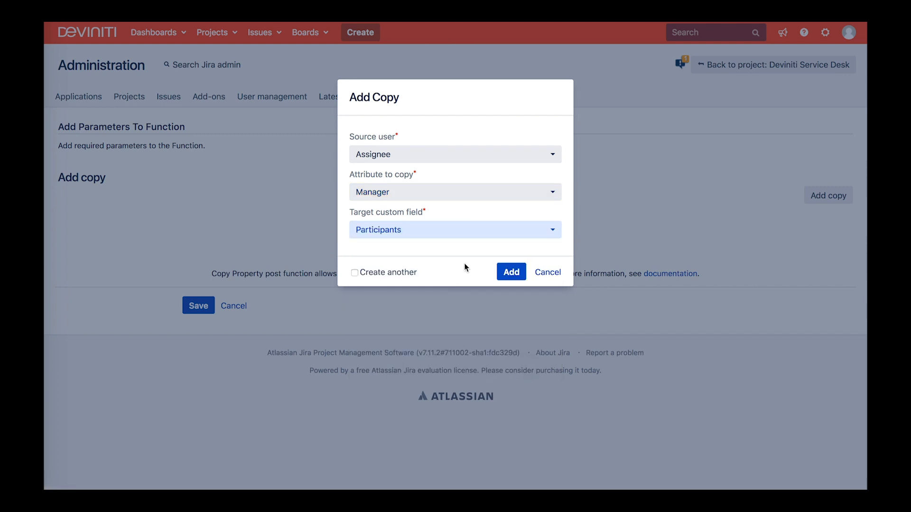
click(511, 271)
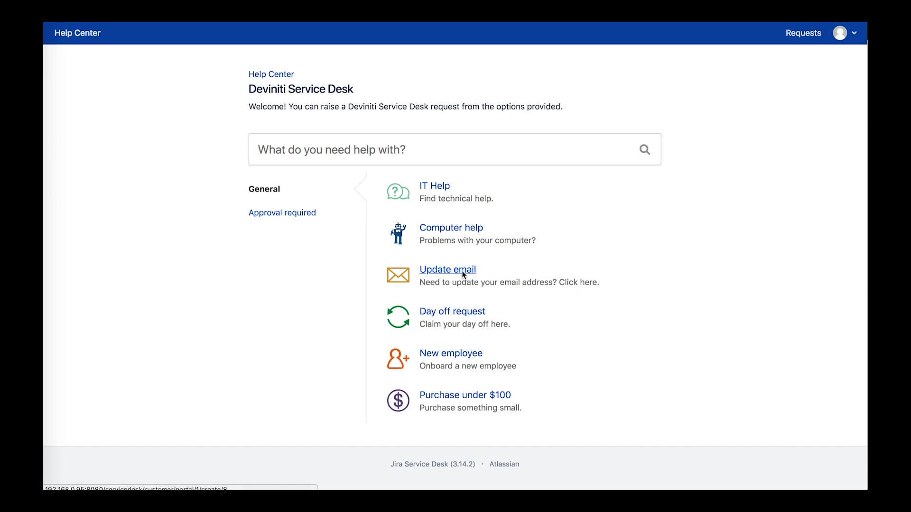
Create an Update email request summarised 'Update my email' with a new 'joh…' email address
click(447, 269)
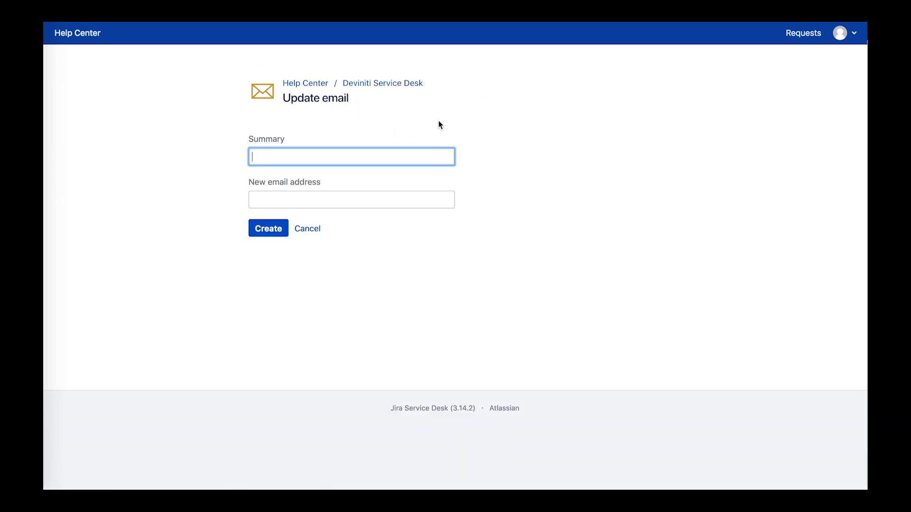
text(Update my email)
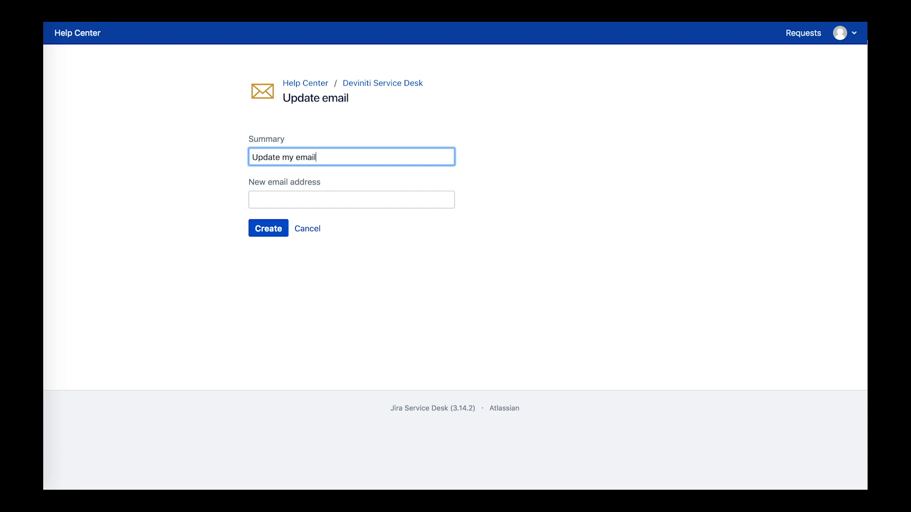
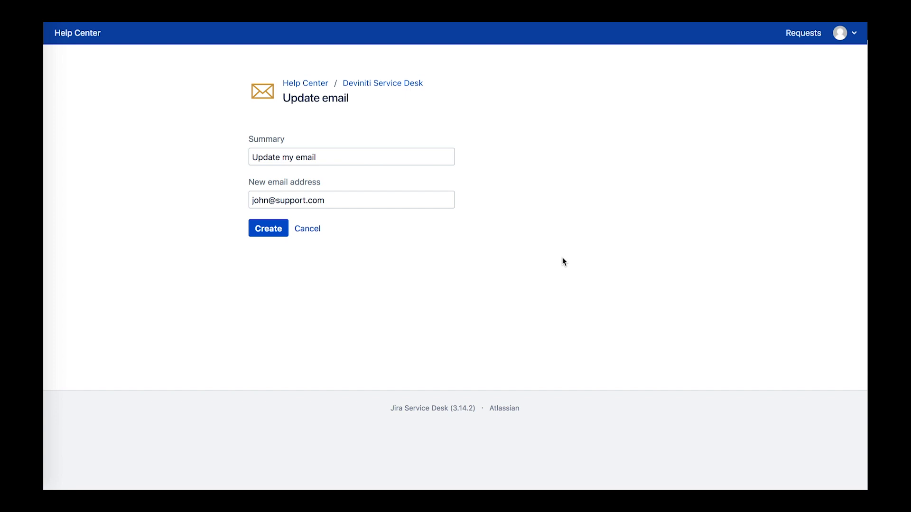
click(268, 228)
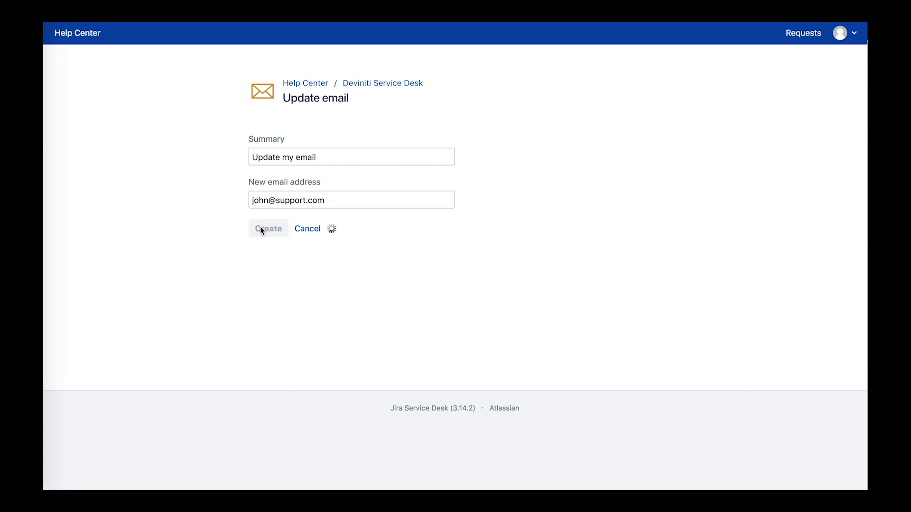
click(267, 229)
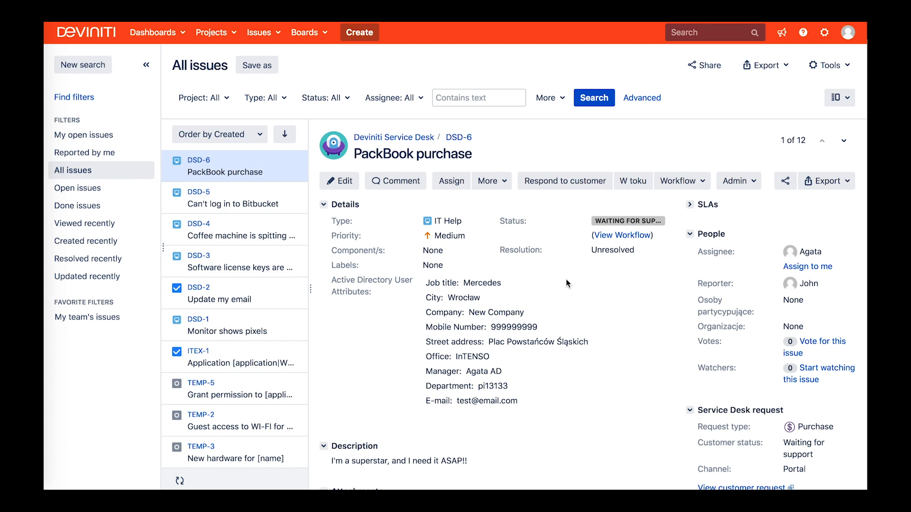
Run the My team's issues saved filter, then start a Purchase request in the portal
click(87, 317)
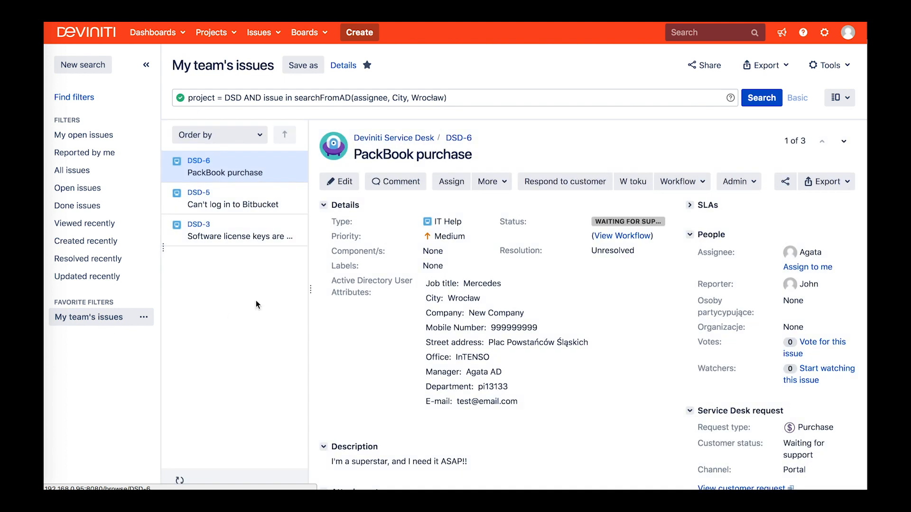
click(454, 98)
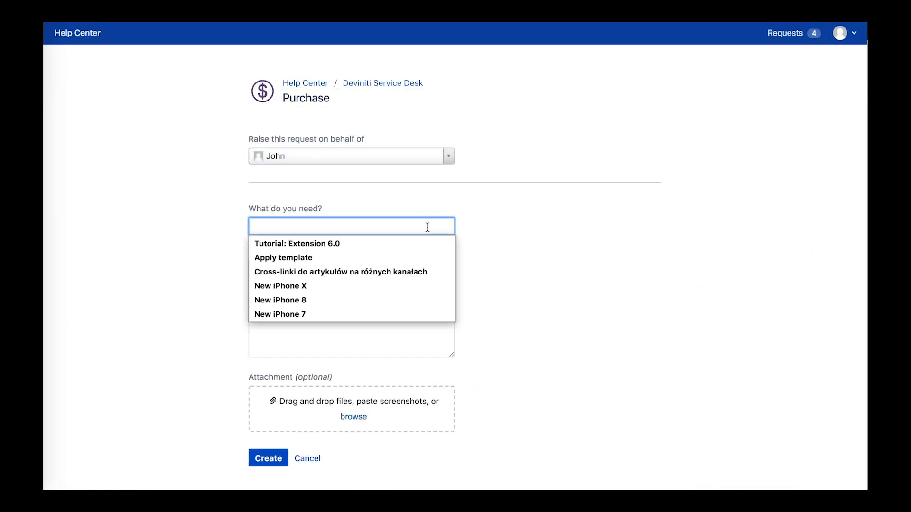
Create a 'PackBook purchase' request described 'I'm a superstar, and I need it ASAP!!'
text(PackBook purchase)
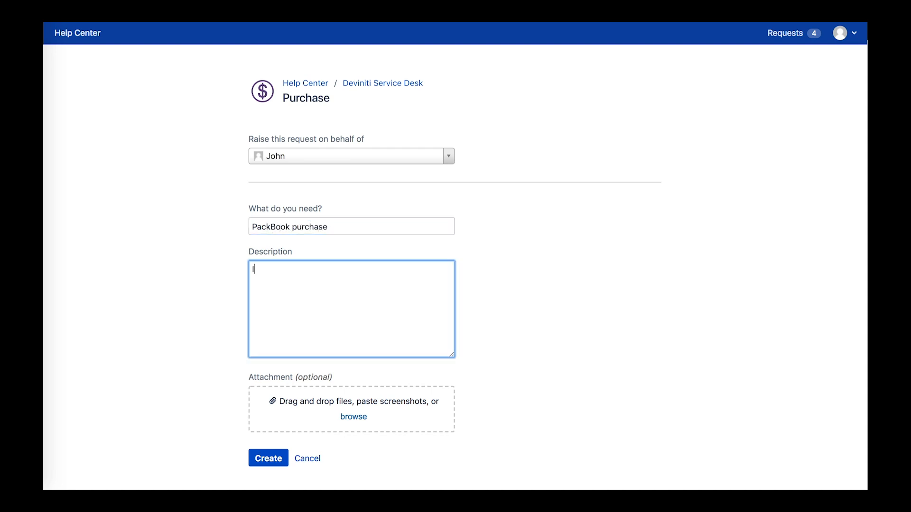
text(I'm a supersta)
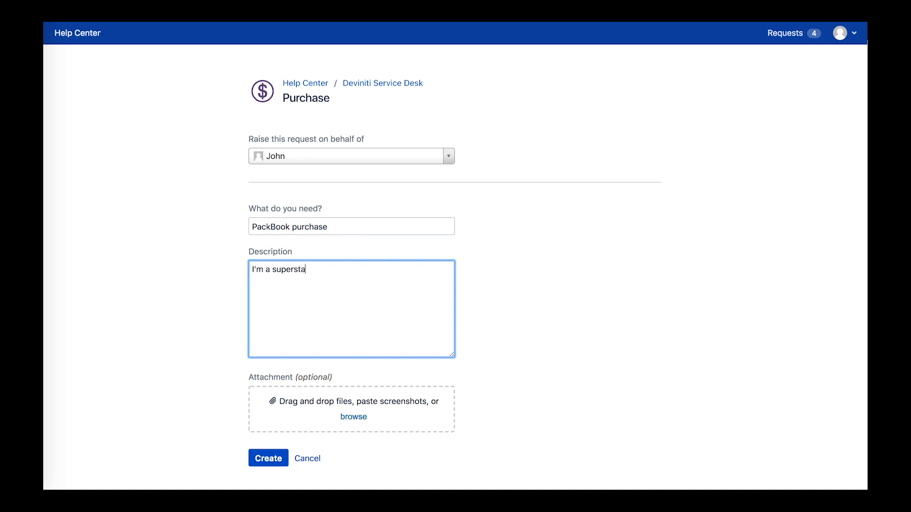
text(r, and I need it)
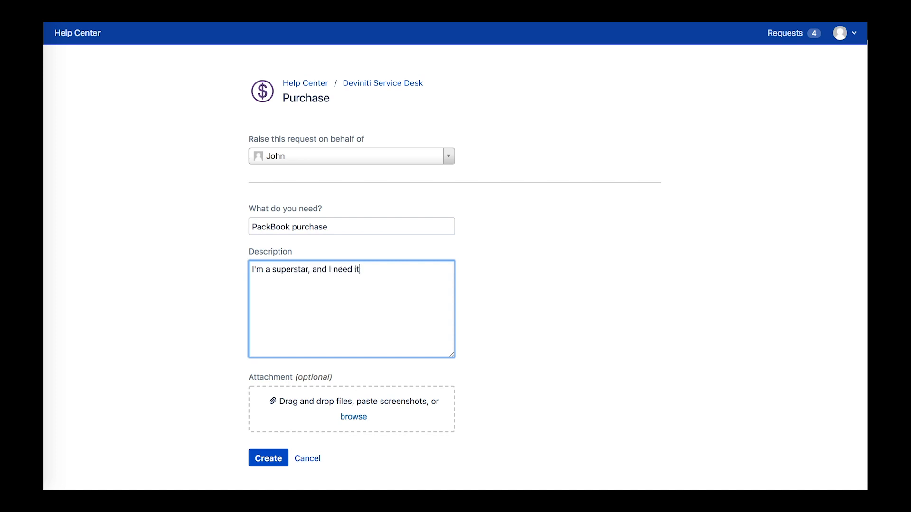
text(ASAP!!)
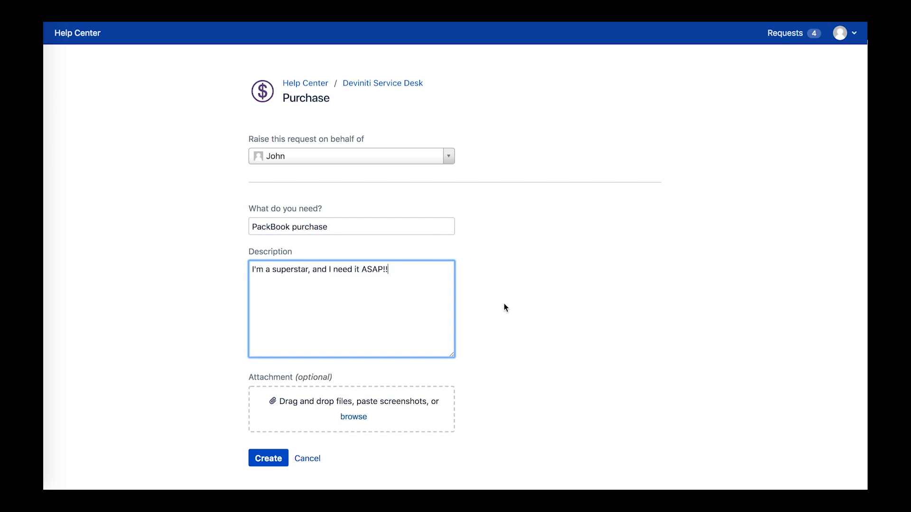
click(268, 458)
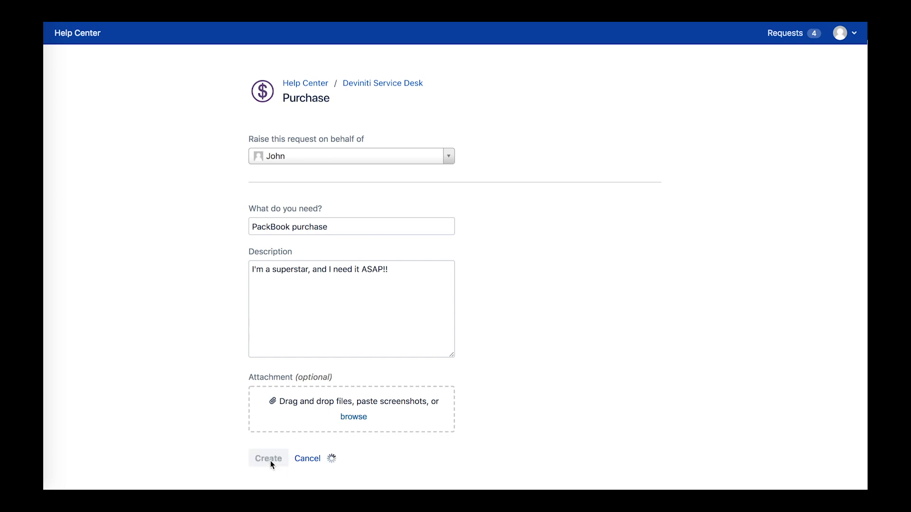
click(268, 459)
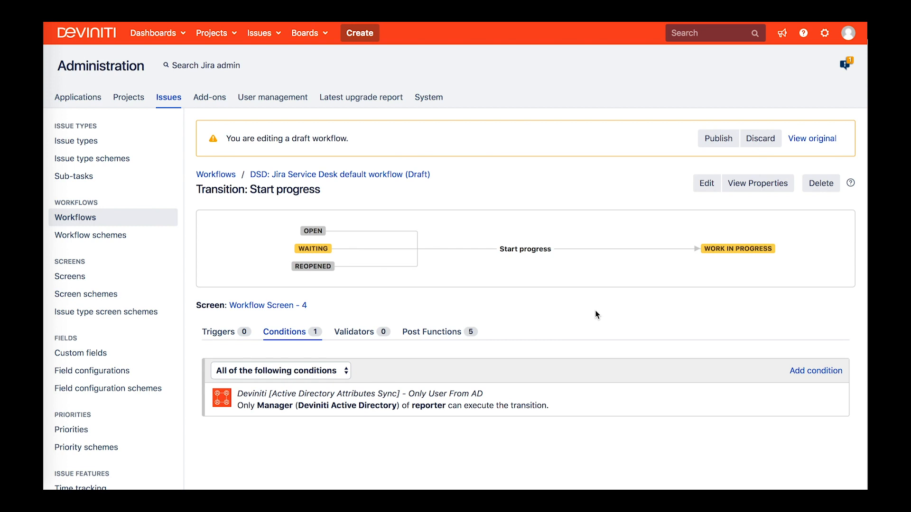
mouse_move(496, 391)
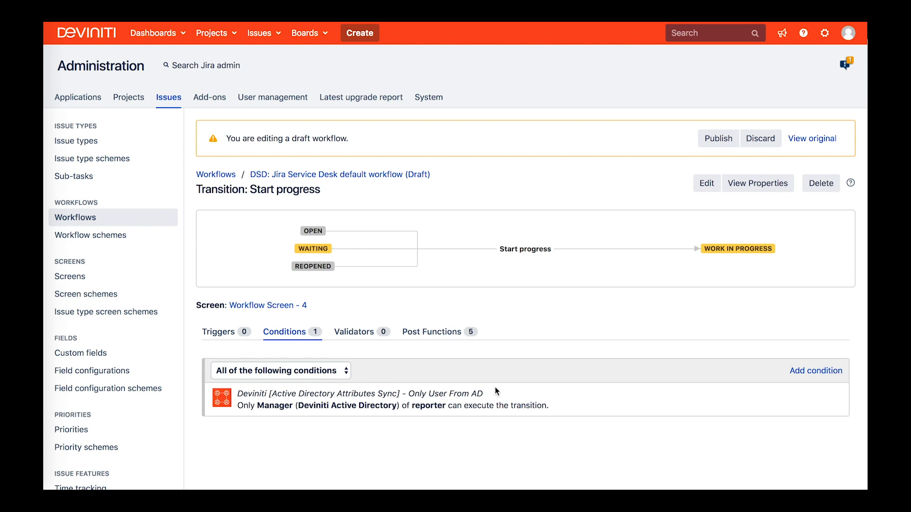